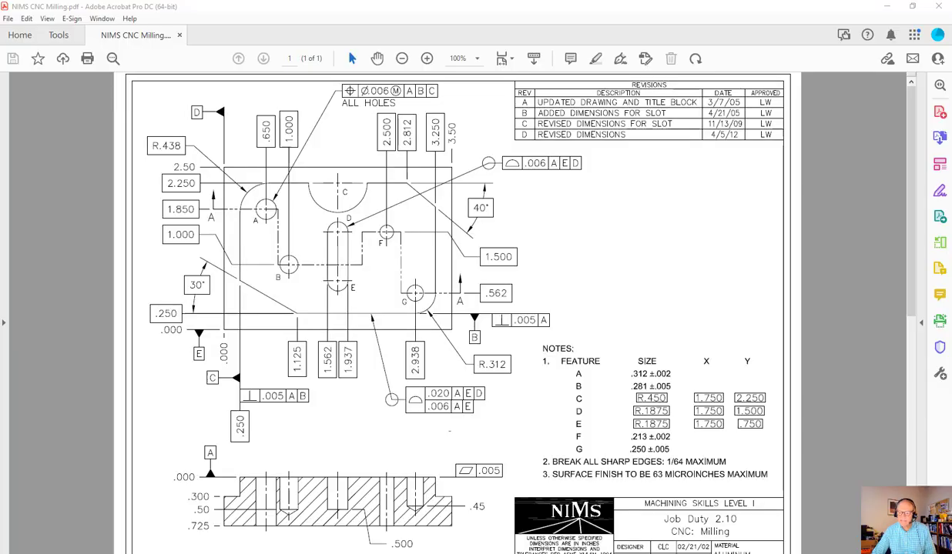
mouse_move(262, 287)
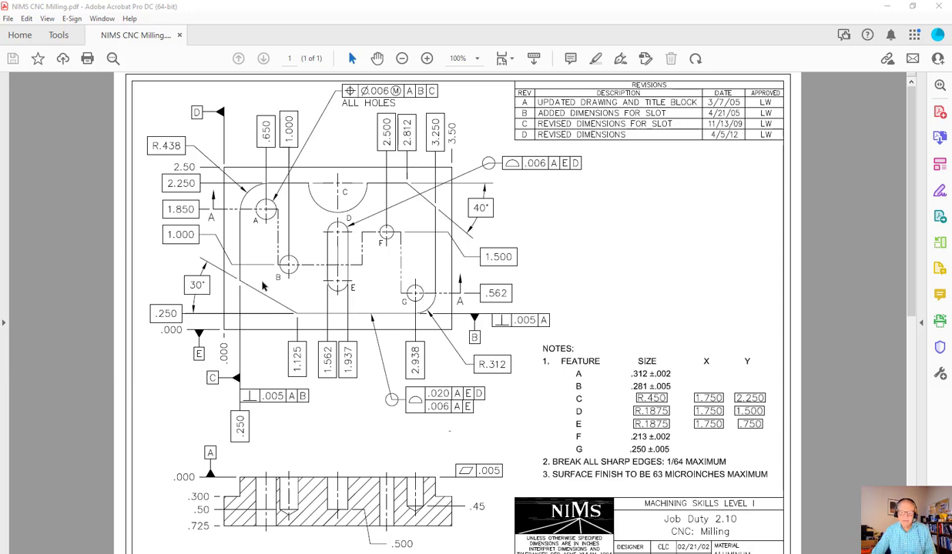
mouse_move(431, 431)
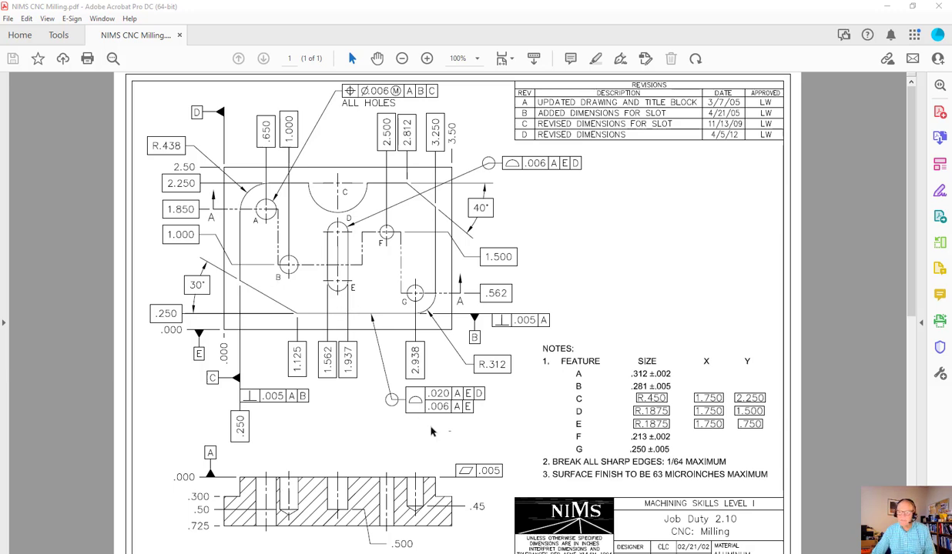
mouse_move(422, 447)
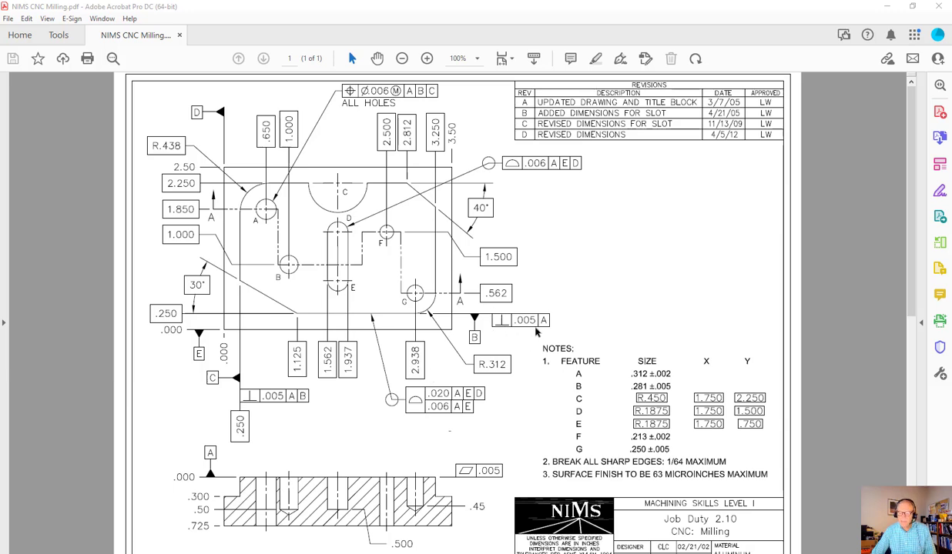
mouse_move(528, 301)
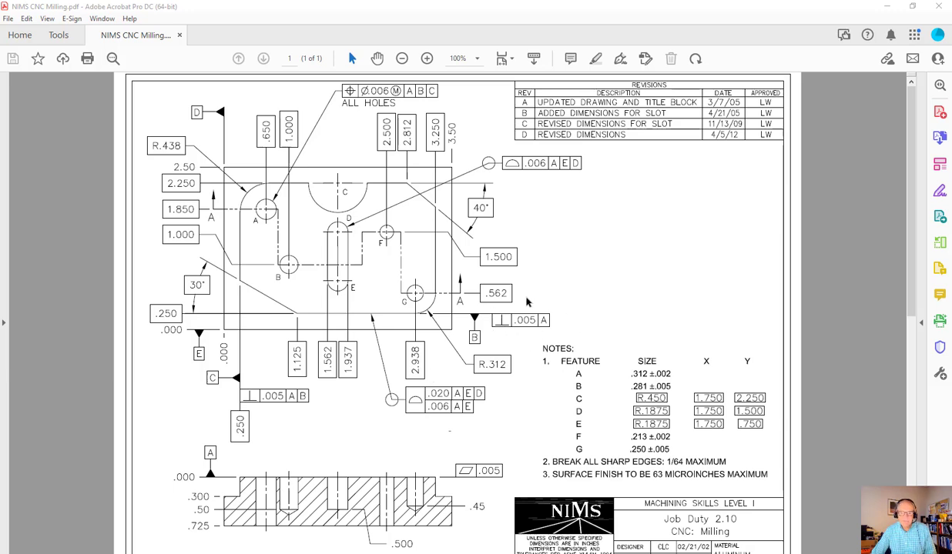
mouse_move(471, 428)
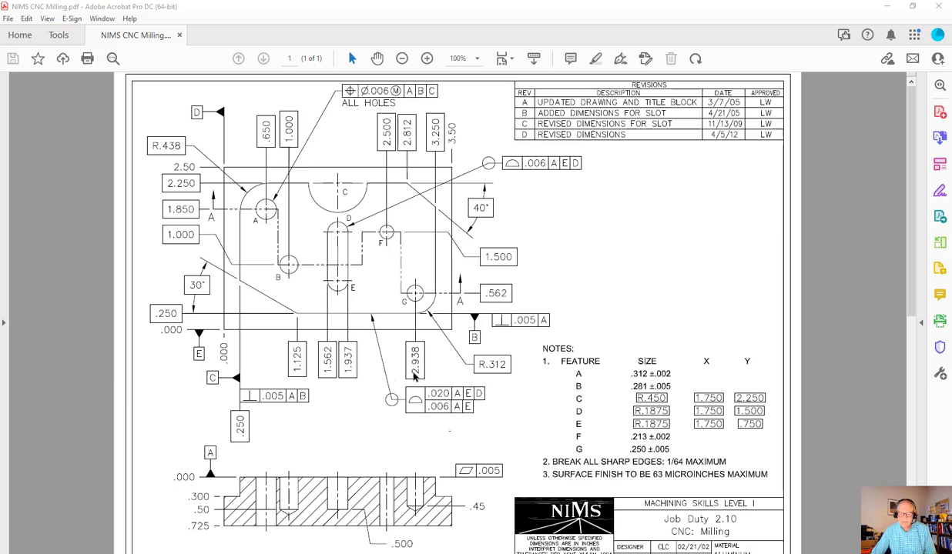
mouse_move(454, 414)
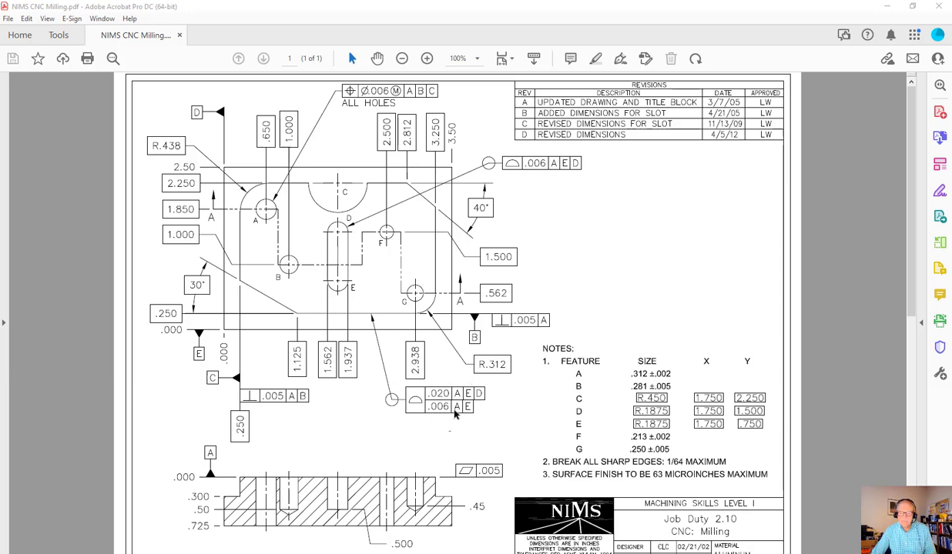
mouse_move(593, 176)
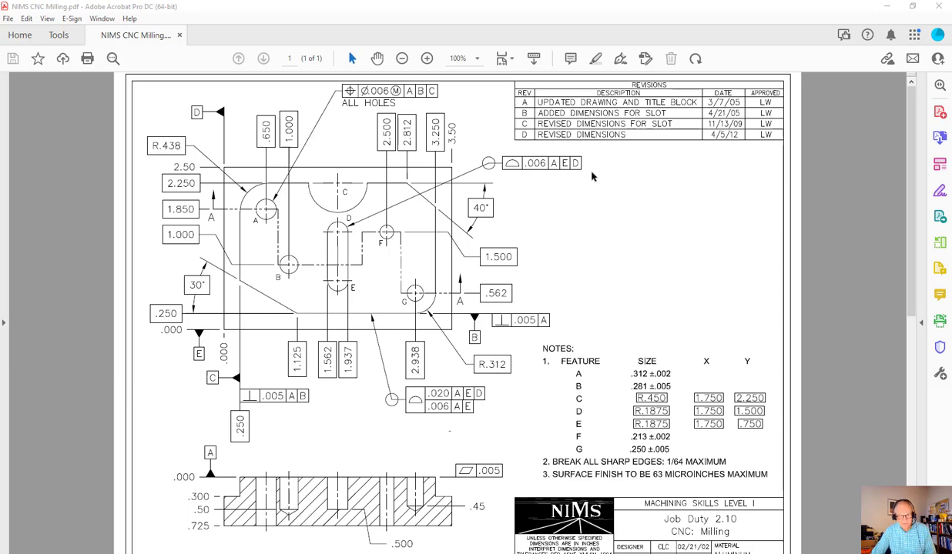
mouse_move(450, 182)
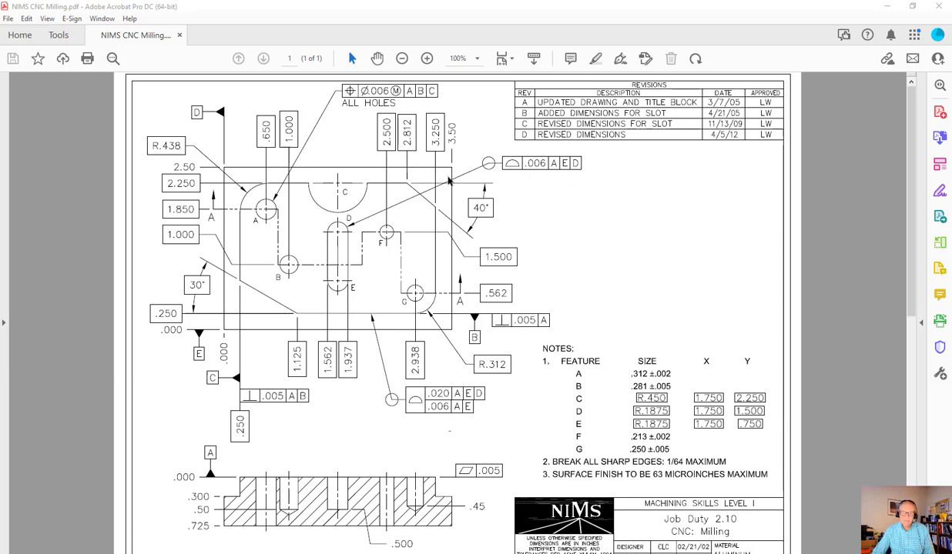
mouse_move(341, 259)
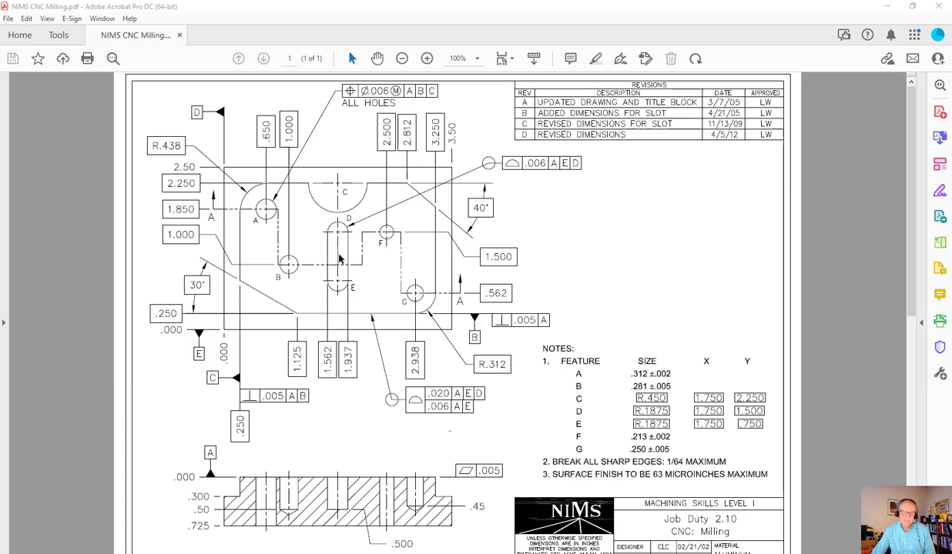
mouse_move(331, 230)
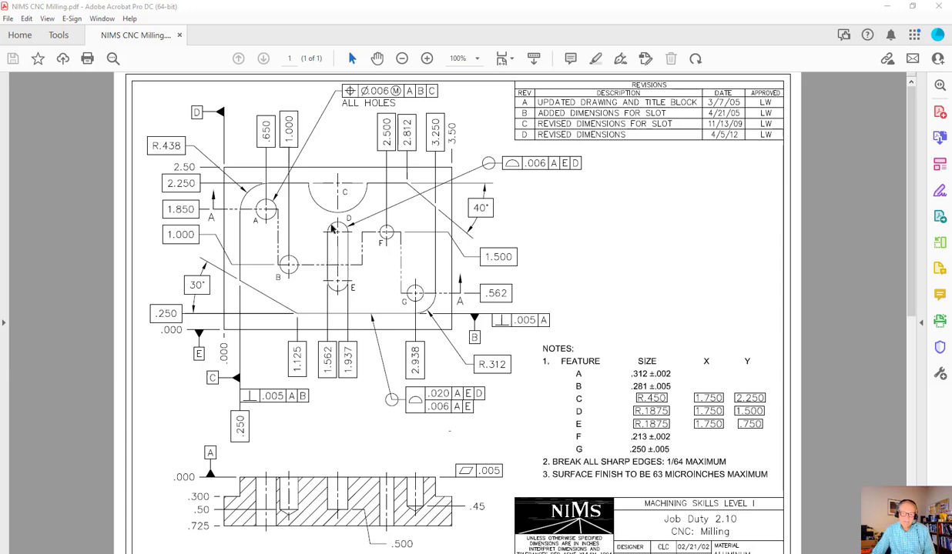
mouse_move(351, 271)
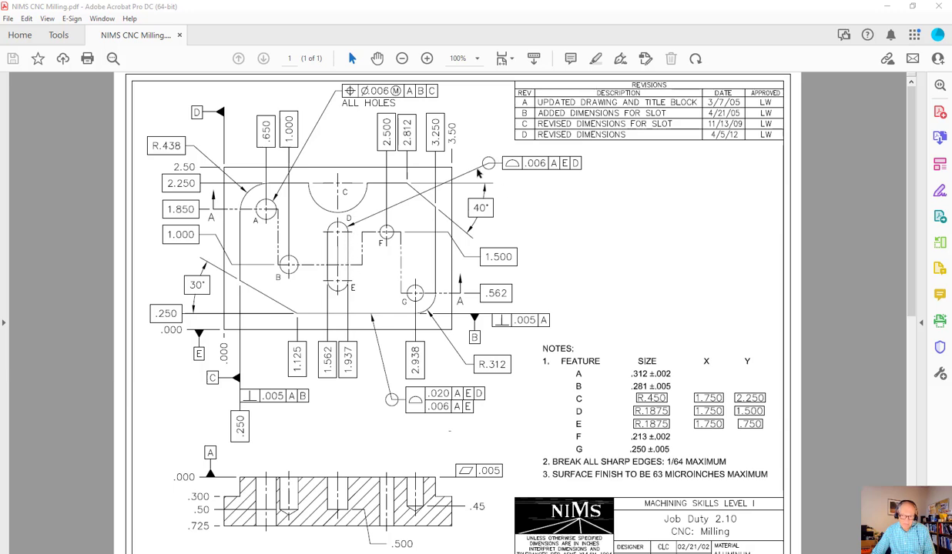
mouse_move(357, 237)
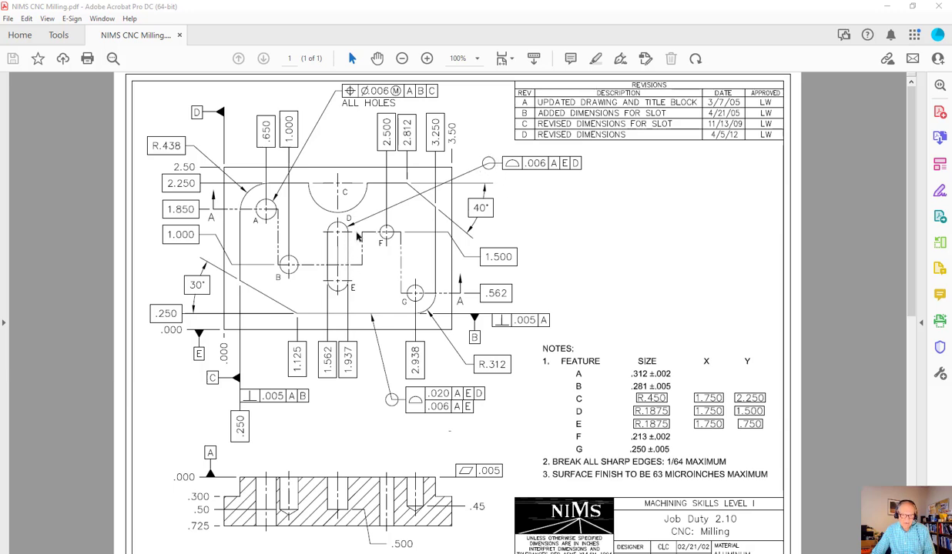
mouse_move(331, 233)
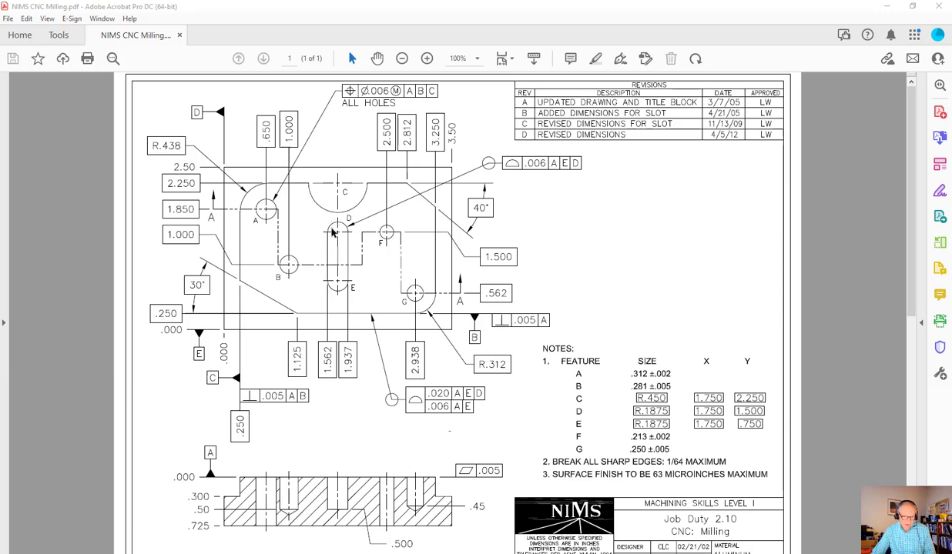
mouse_move(461, 208)
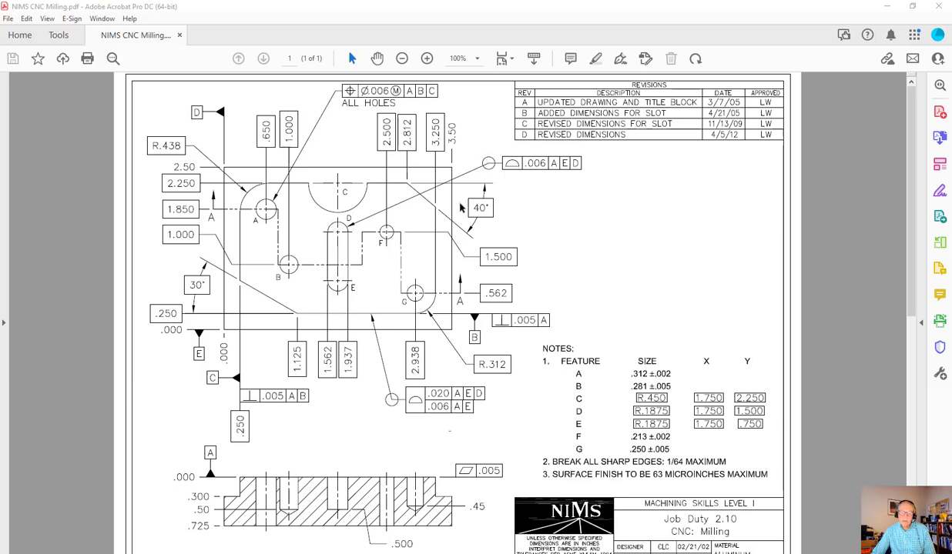
mouse_move(647, 234)
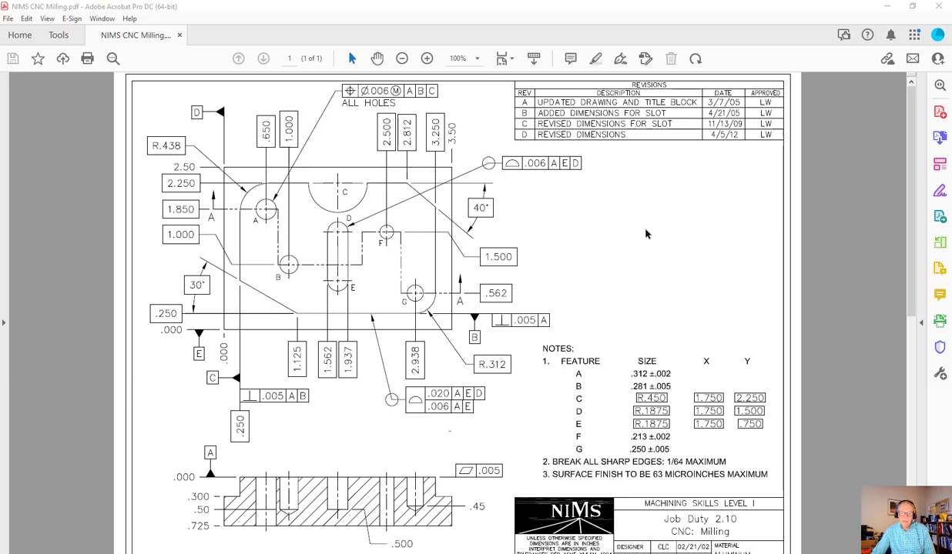
mouse_move(520, 171)
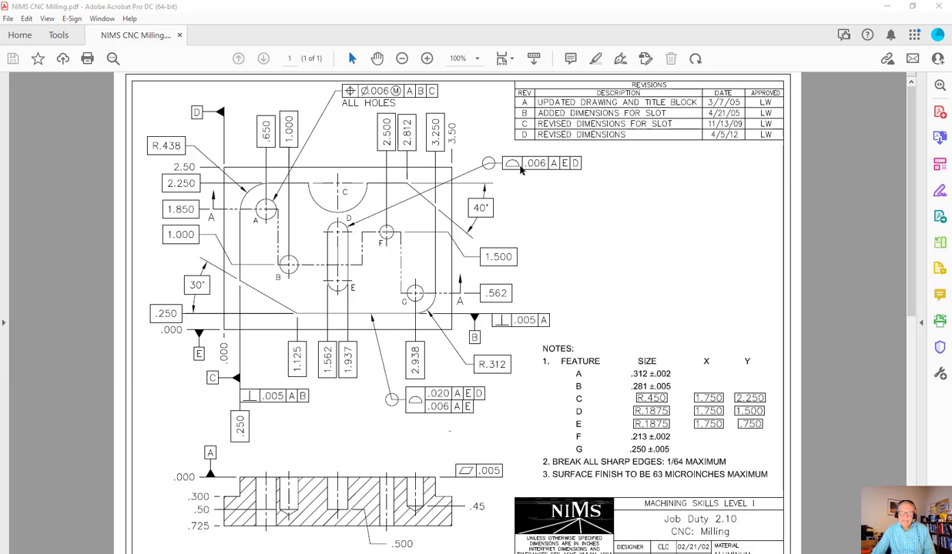
mouse_move(532, 168)
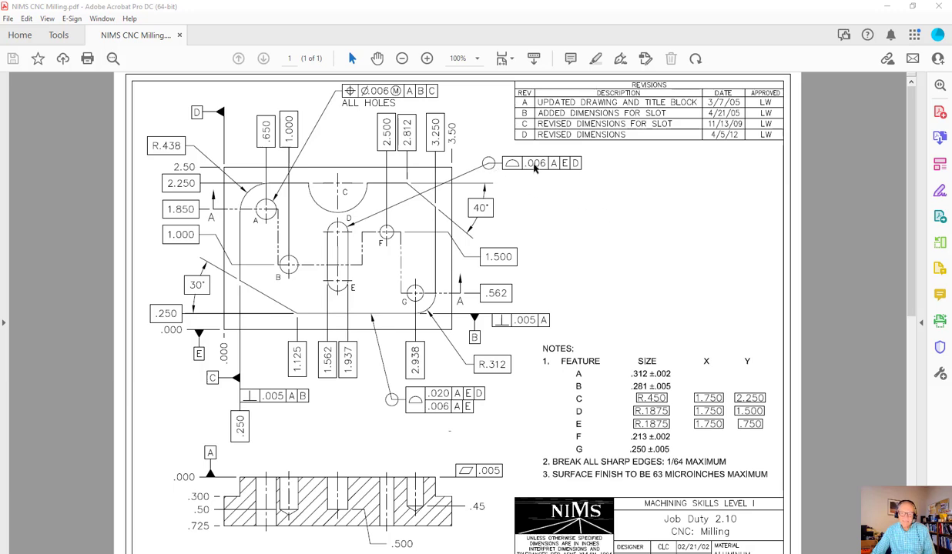
mouse_move(558, 198)
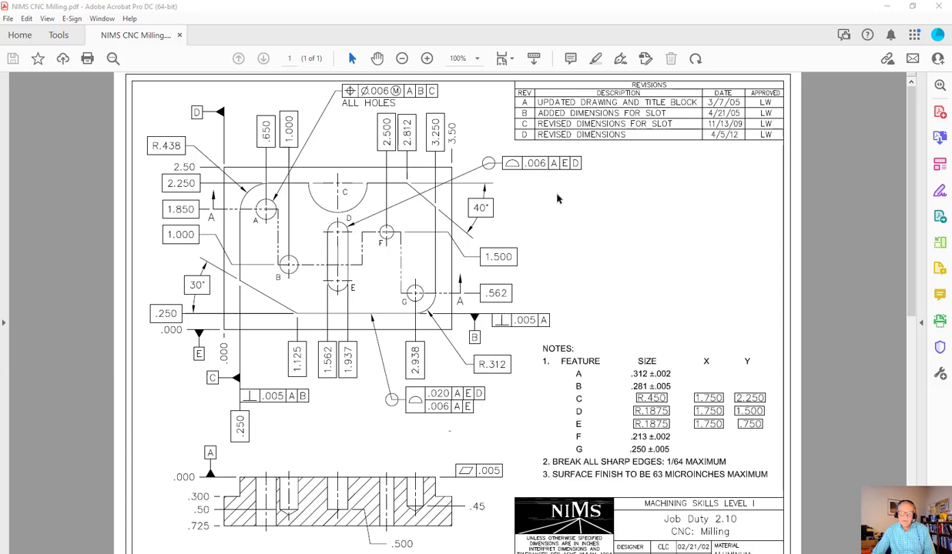
mouse_move(569, 185)
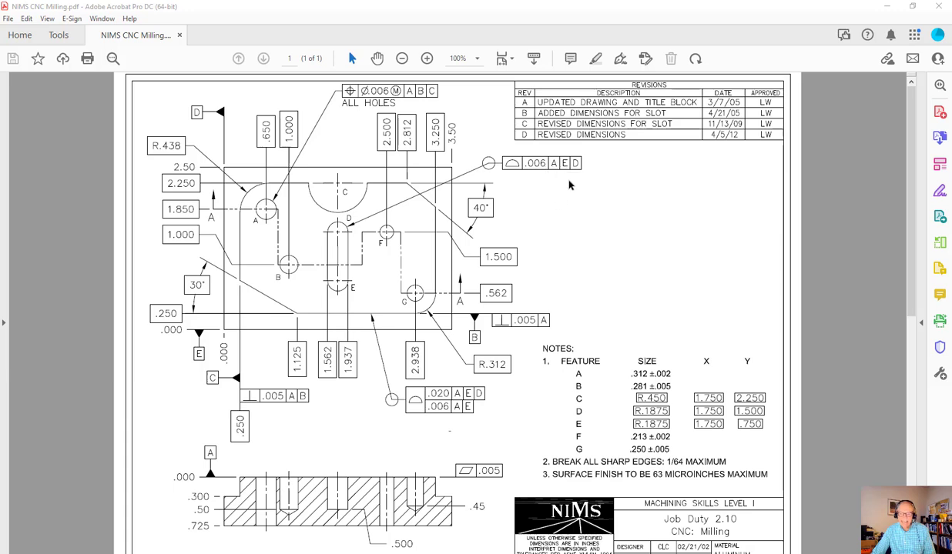
mouse_move(592, 194)
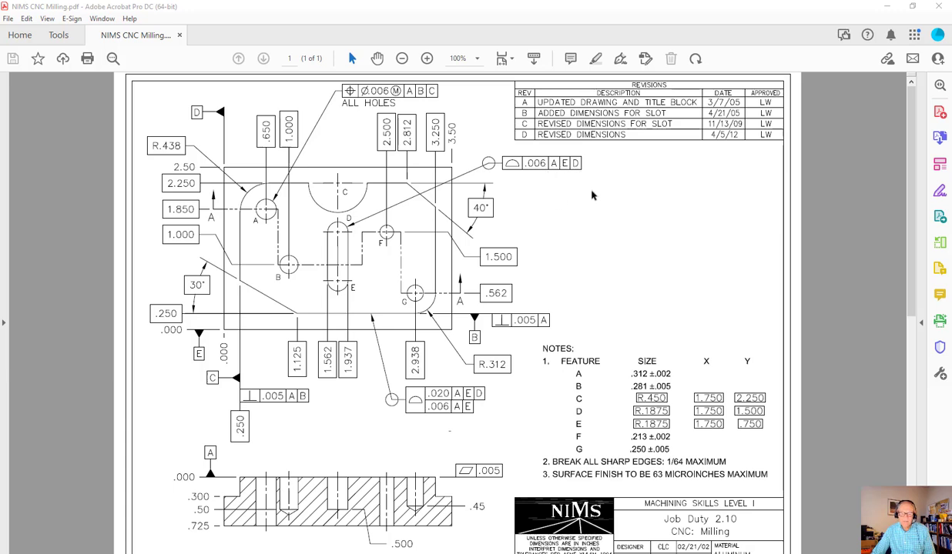
mouse_move(311, 342)
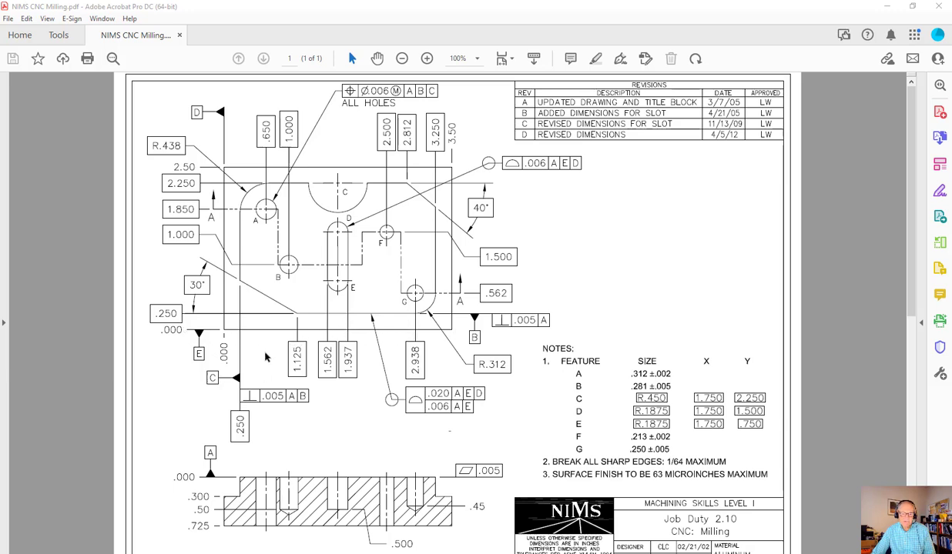
mouse_move(300, 218)
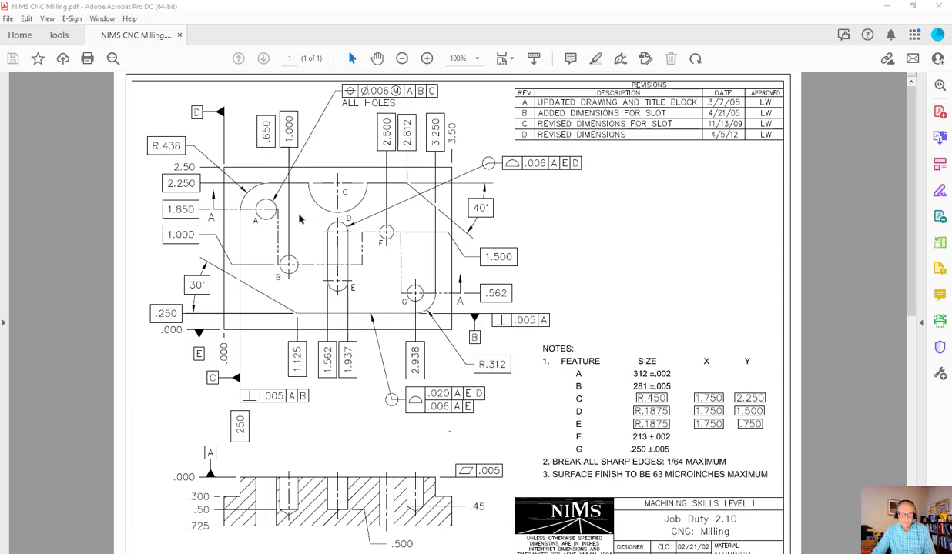
mouse_move(308, 225)
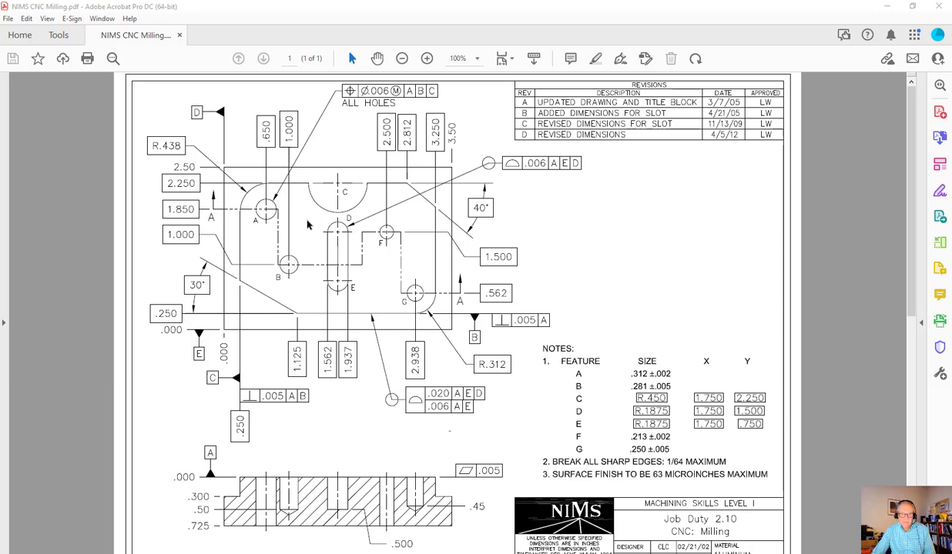
mouse_move(268, 336)
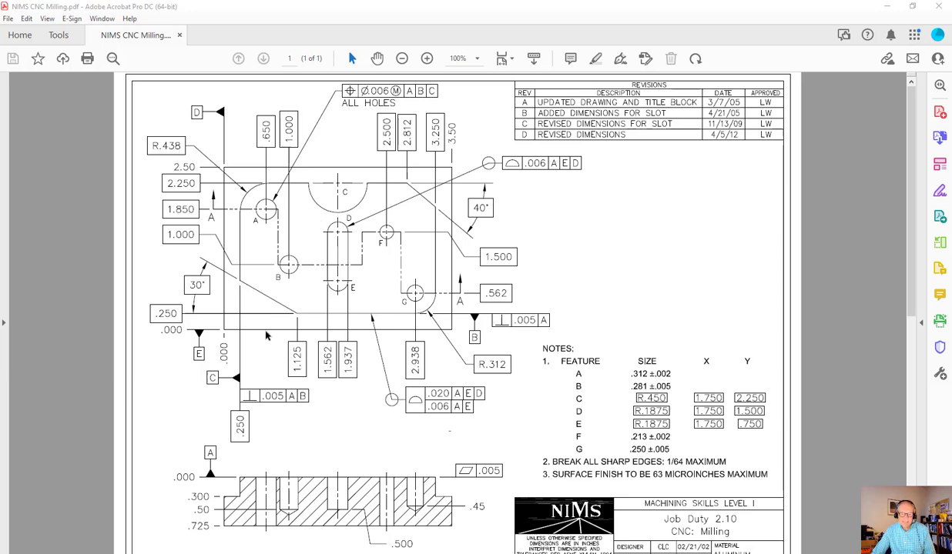
mouse_move(265, 335)
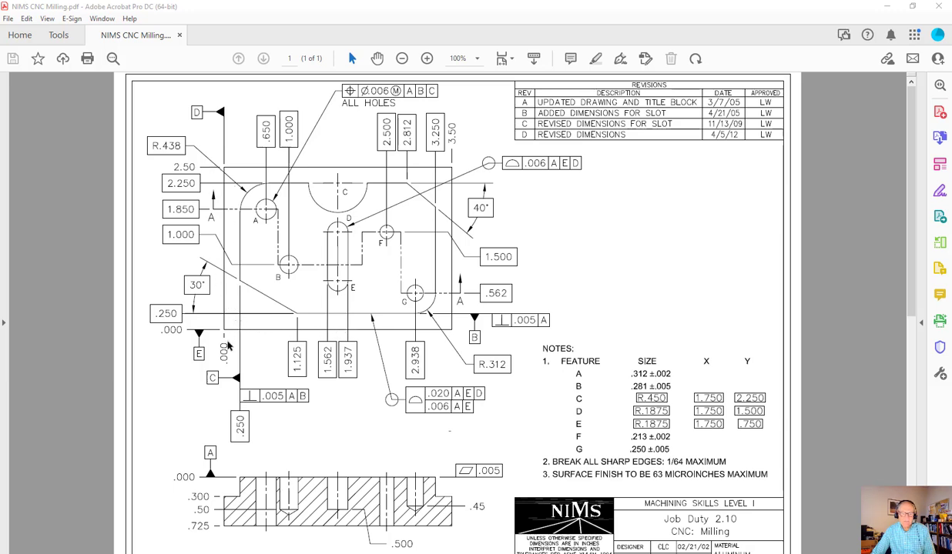
mouse_move(228, 342)
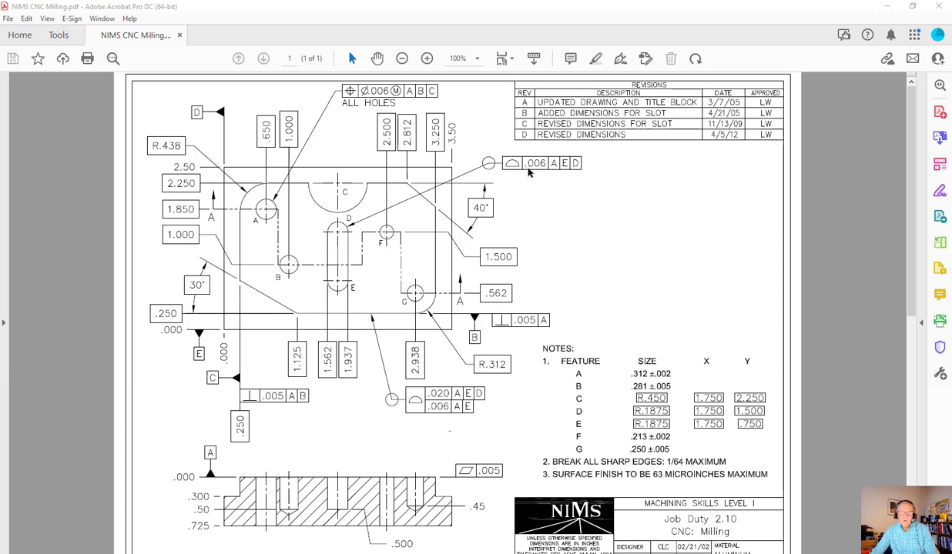
mouse_move(330, 231)
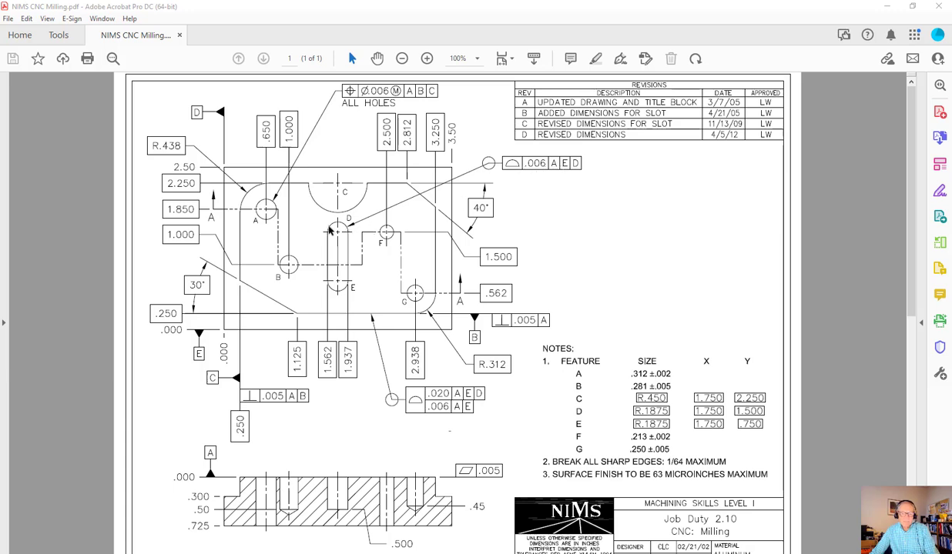
mouse_move(348, 245)
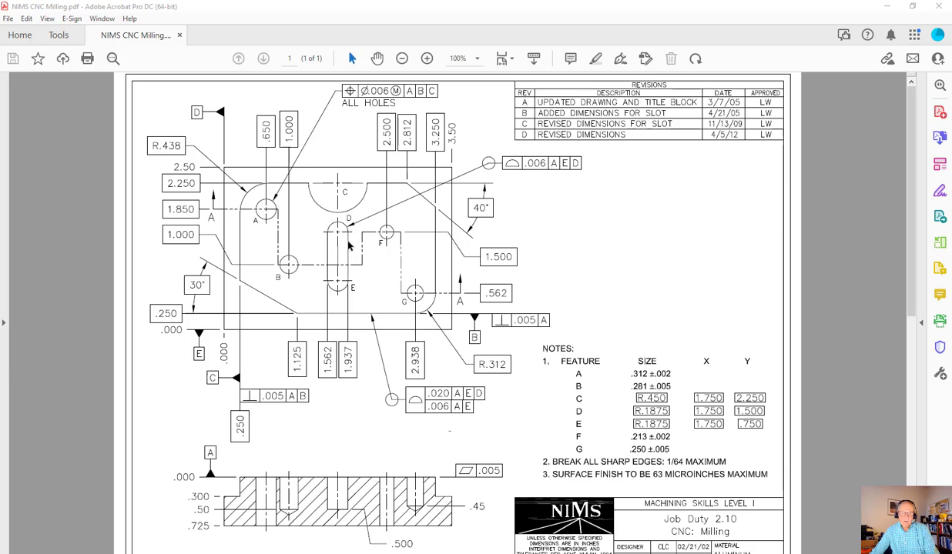
mouse_move(356, 245)
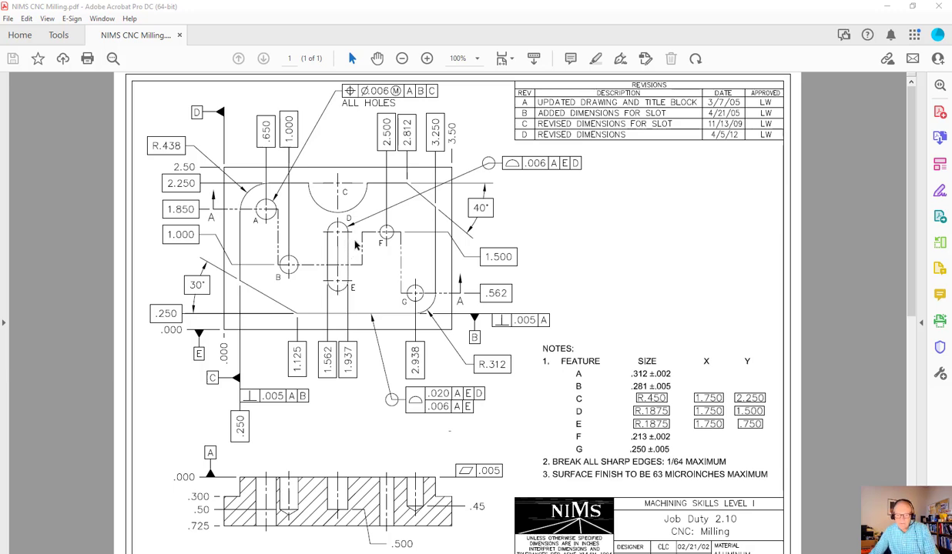
mouse_move(351, 246)
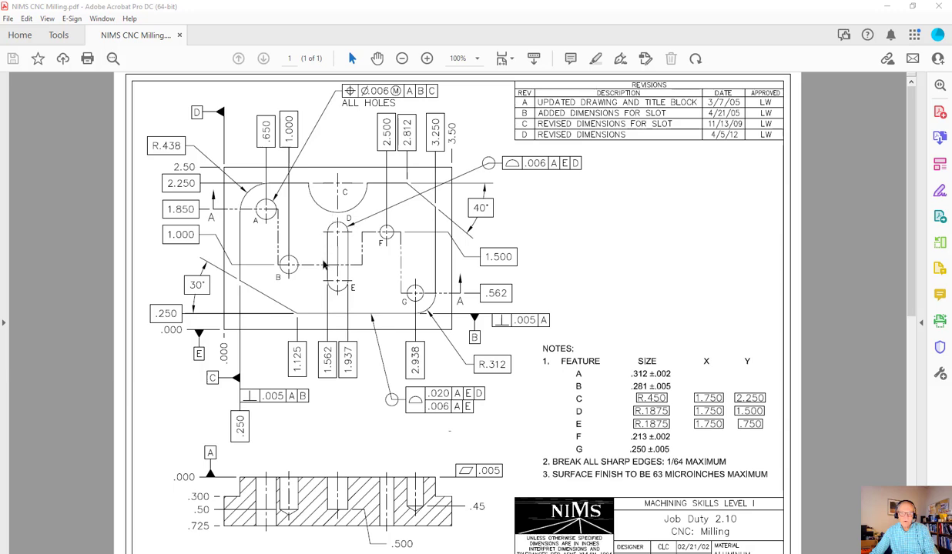
mouse_move(357, 272)
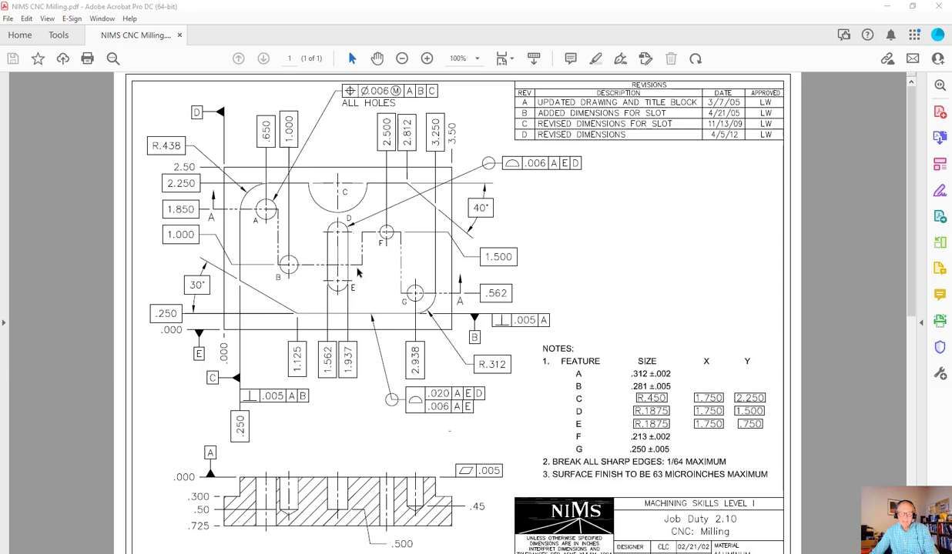
mouse_move(338, 259)
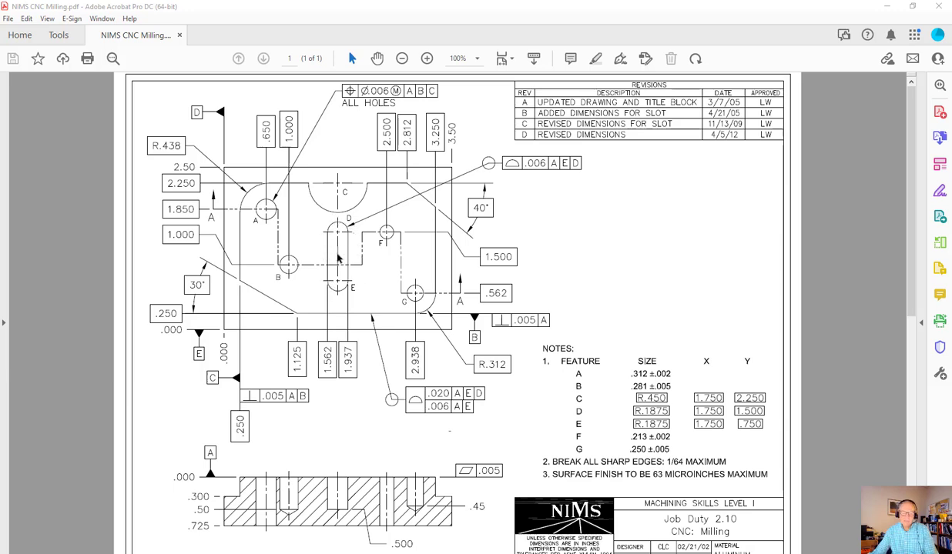
mouse_move(331, 259)
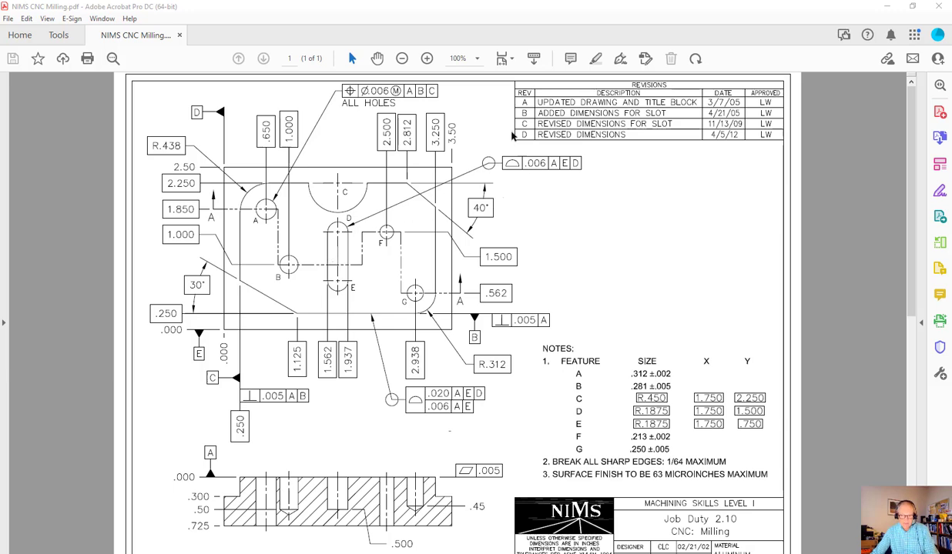
mouse_move(437, 412)
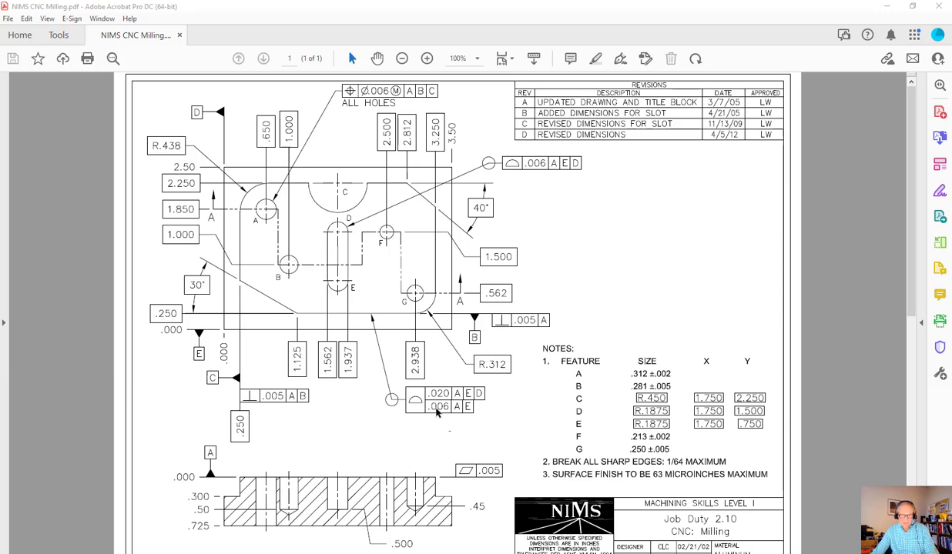
mouse_move(519, 393)
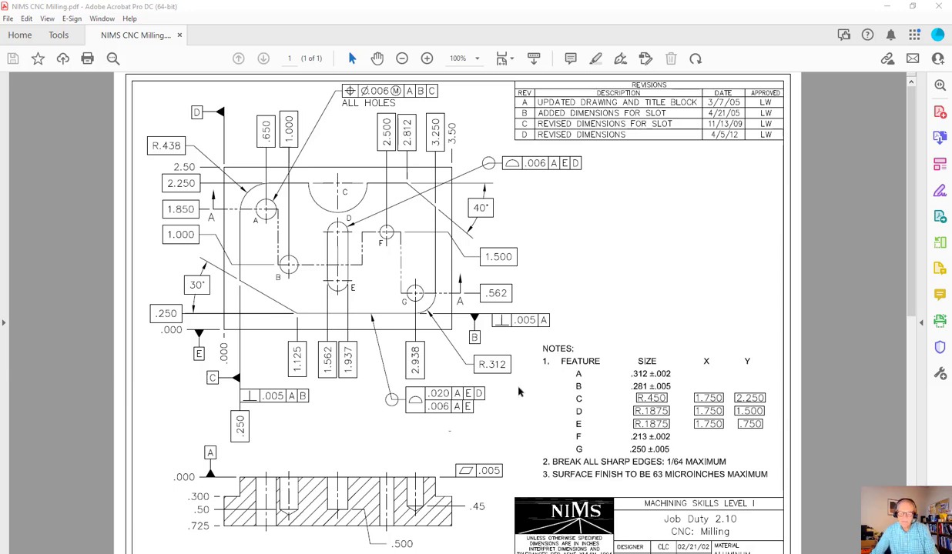
mouse_move(539, 406)
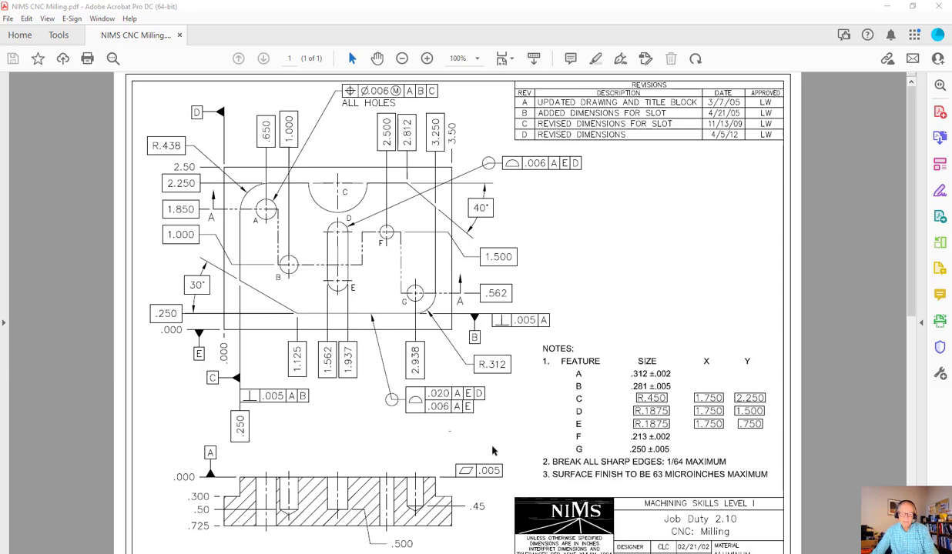
mouse_move(476, 403)
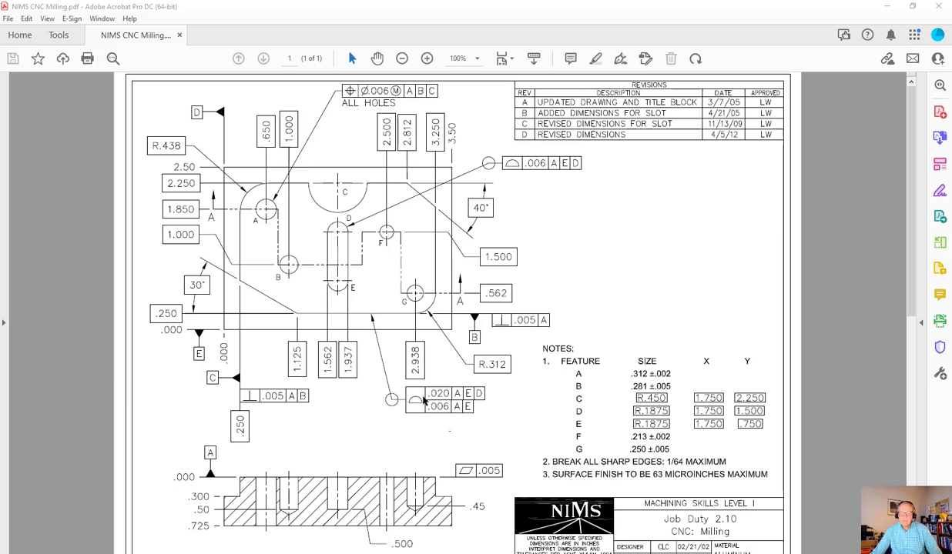
mouse_move(416, 402)
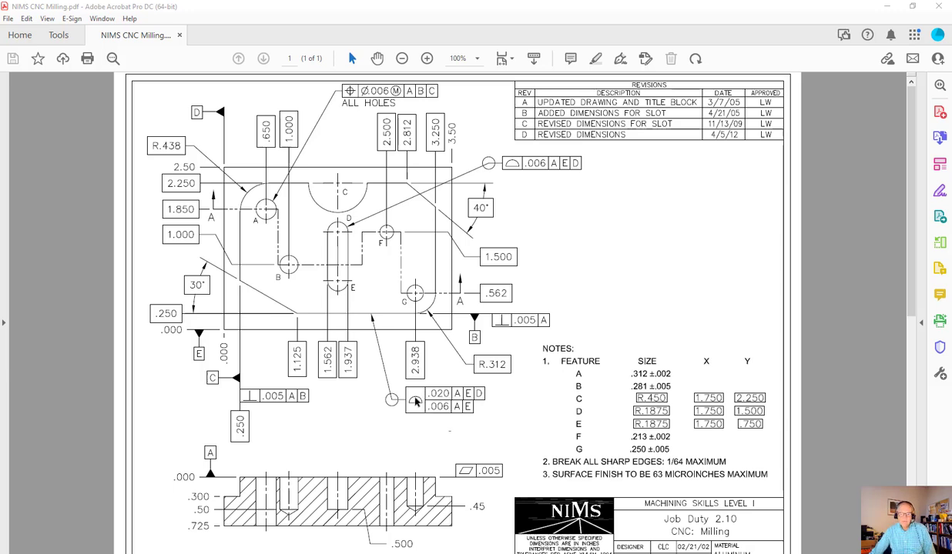
mouse_move(379, 278)
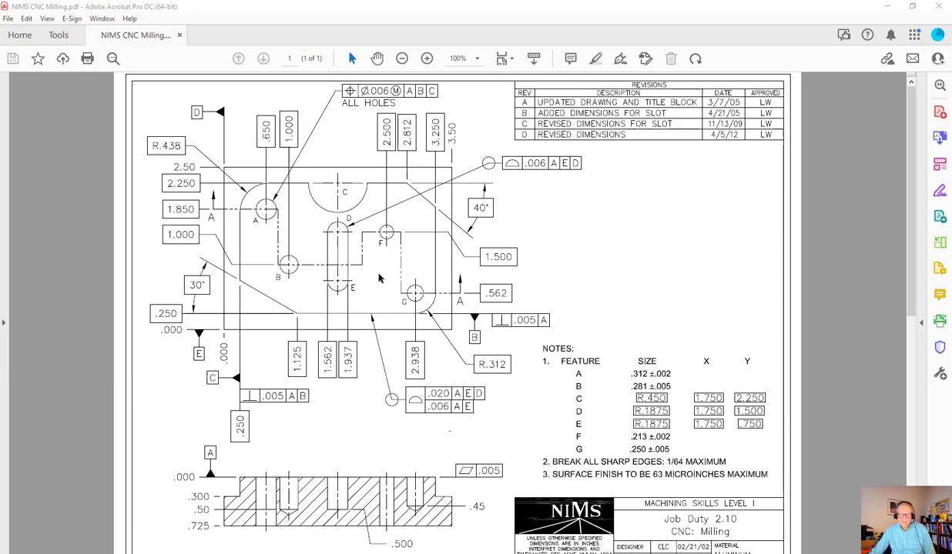
mouse_move(391, 329)
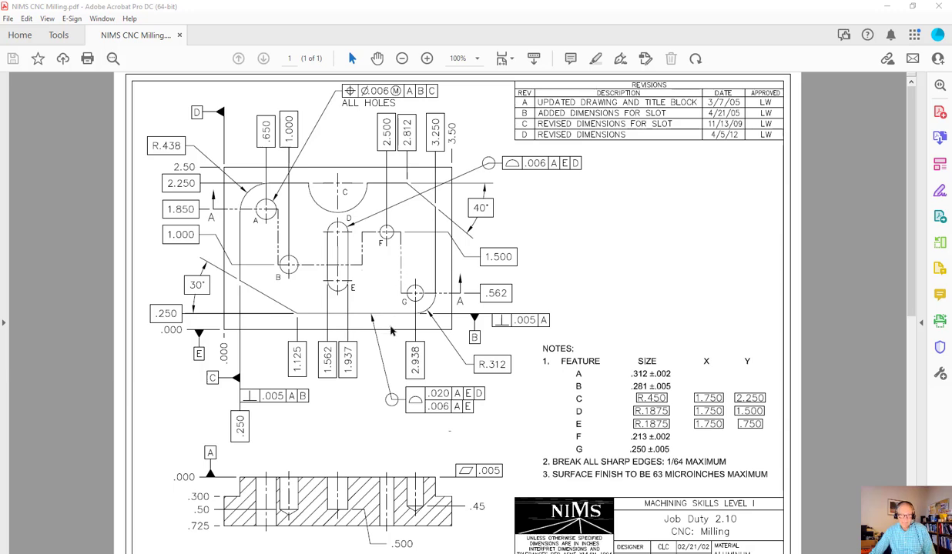
mouse_move(441, 232)
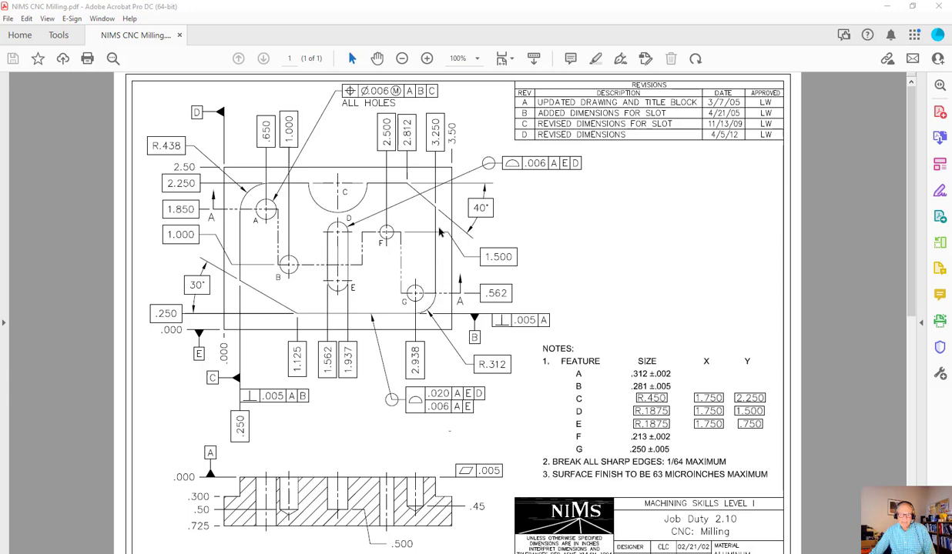
mouse_move(305, 194)
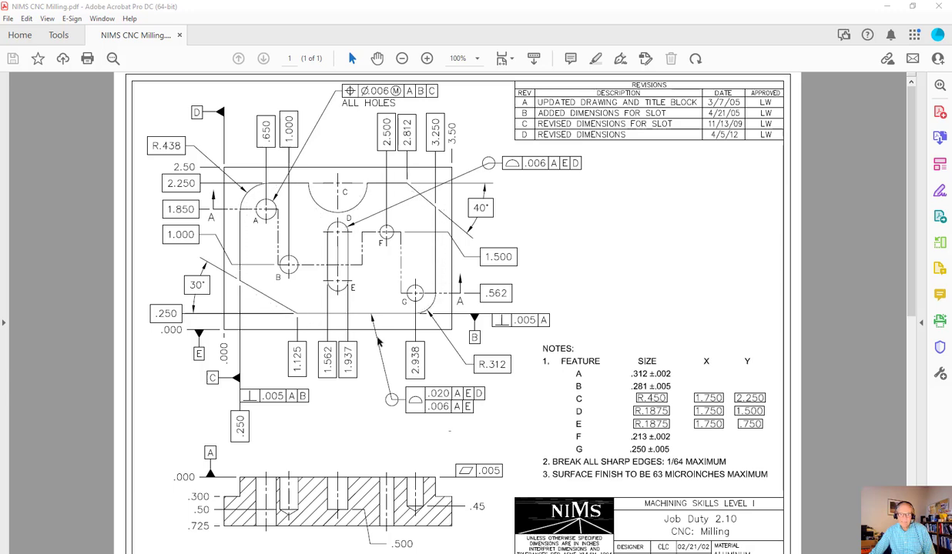
Cycle through the open windows and land on the SOLIDWORKS plate assembly.
key("alt+tab")
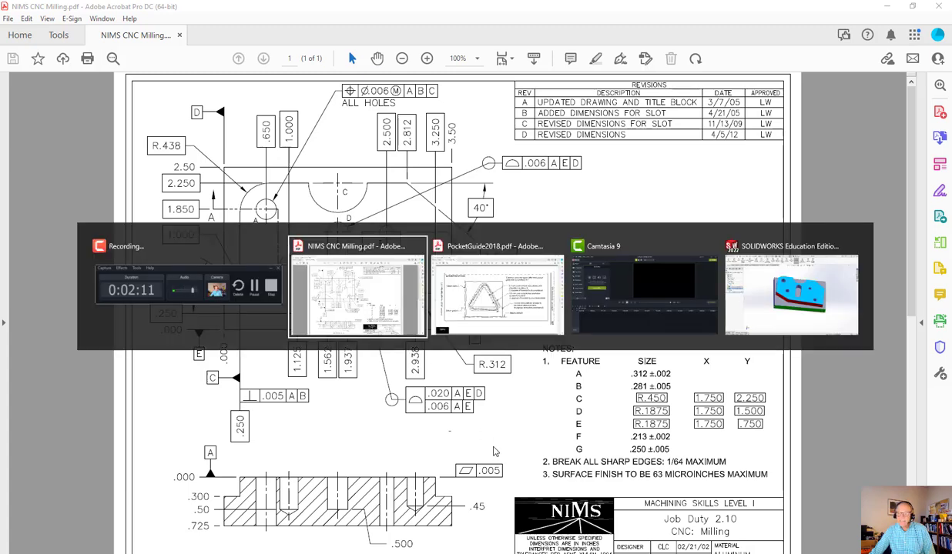
left_click(790, 295)
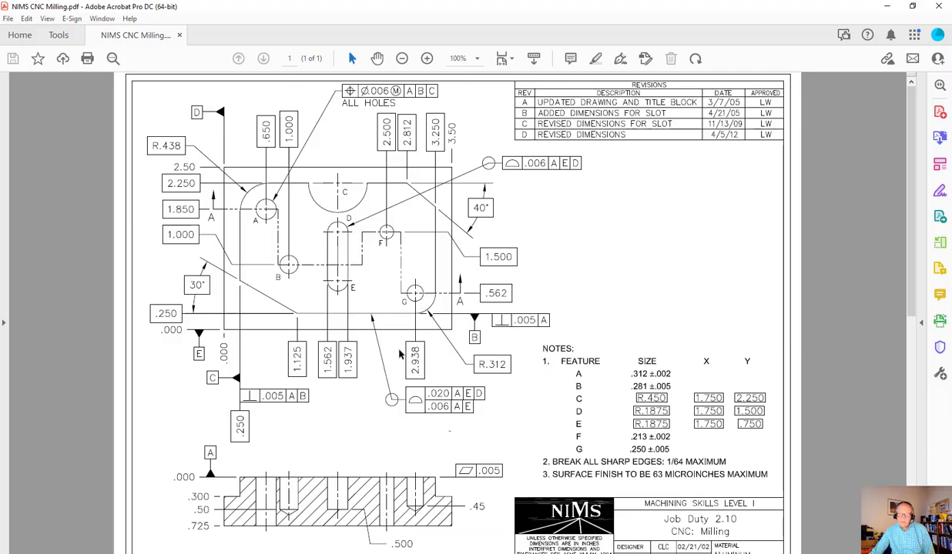
mouse_move(371, 317)
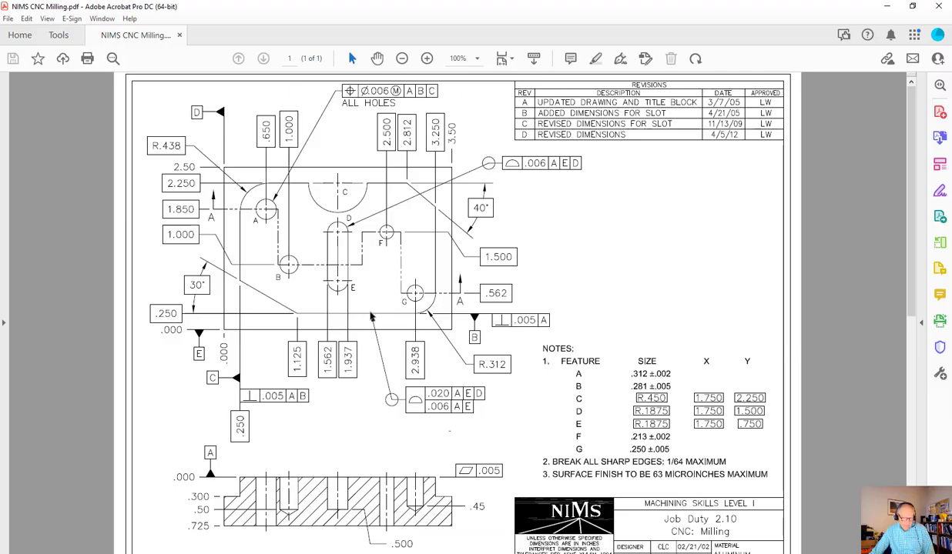
mouse_move(399, 400)
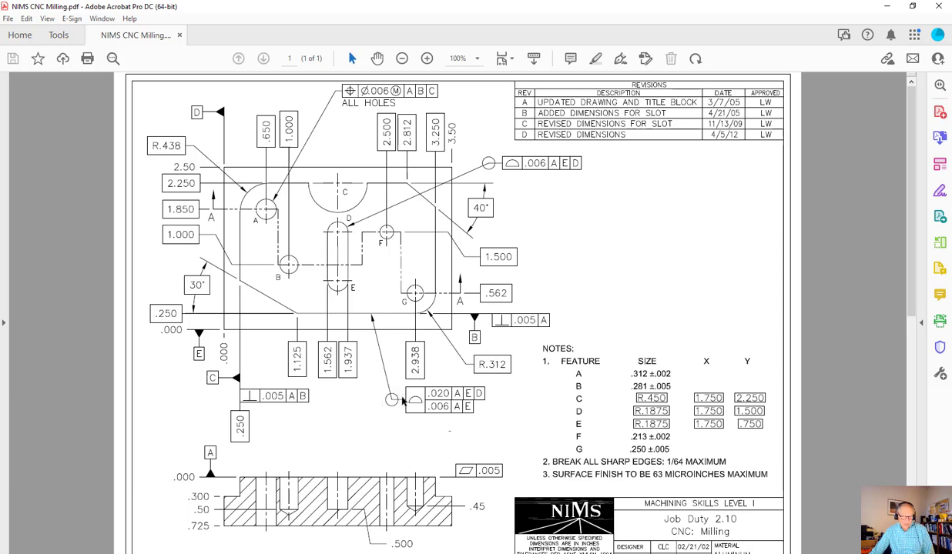
mouse_move(449, 446)
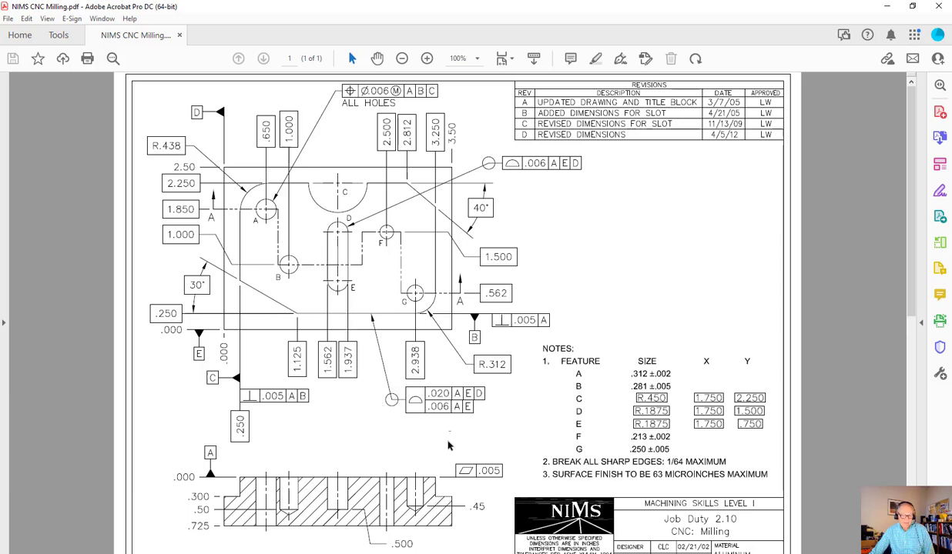
mouse_move(388, 259)
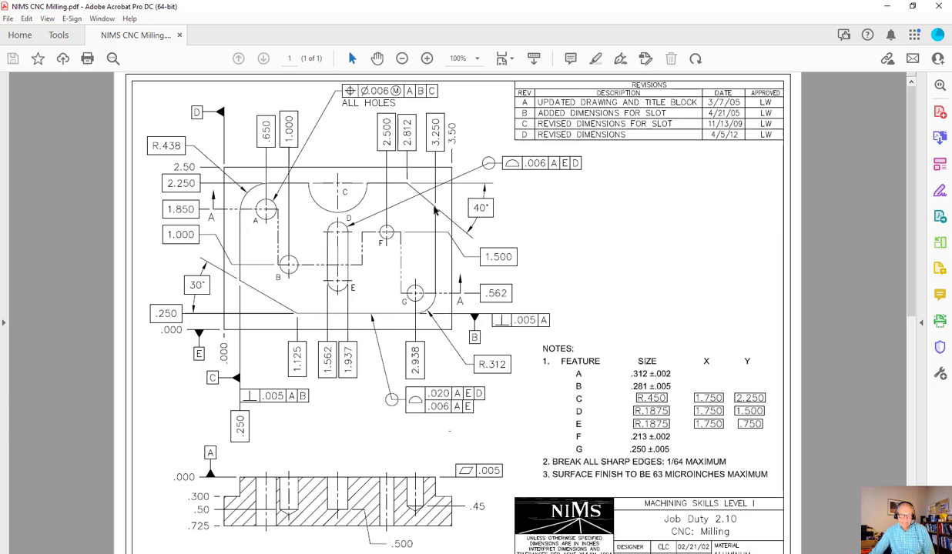
mouse_move(434, 311)
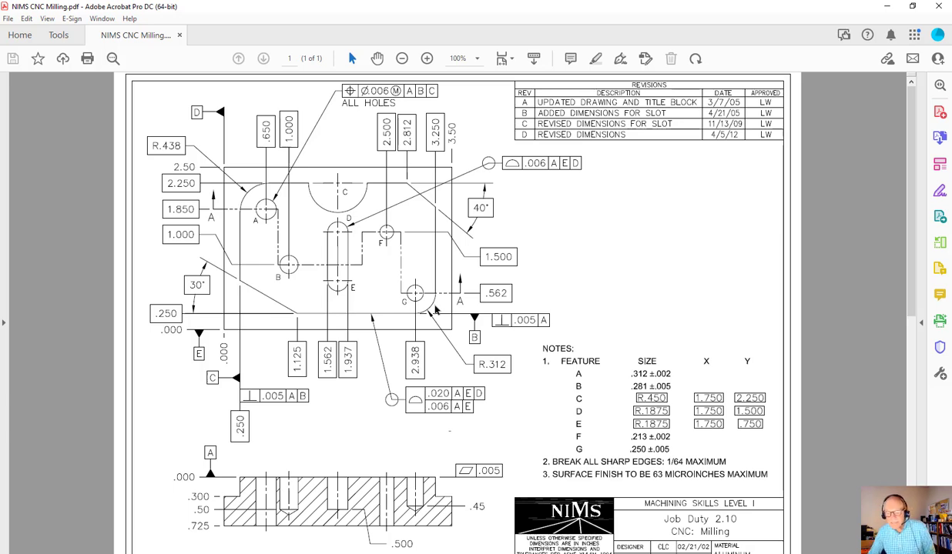
mouse_move(476, 418)
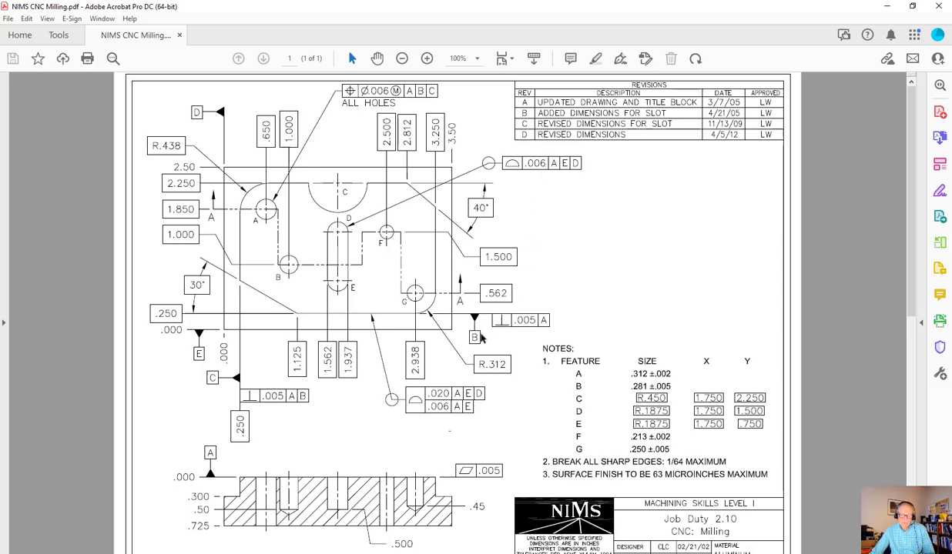
mouse_move(459, 394)
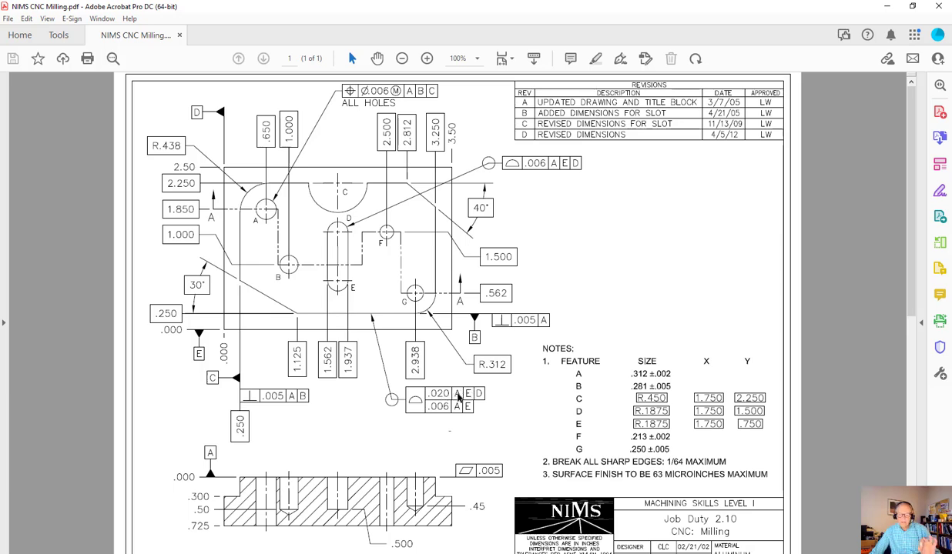
mouse_move(490, 398)
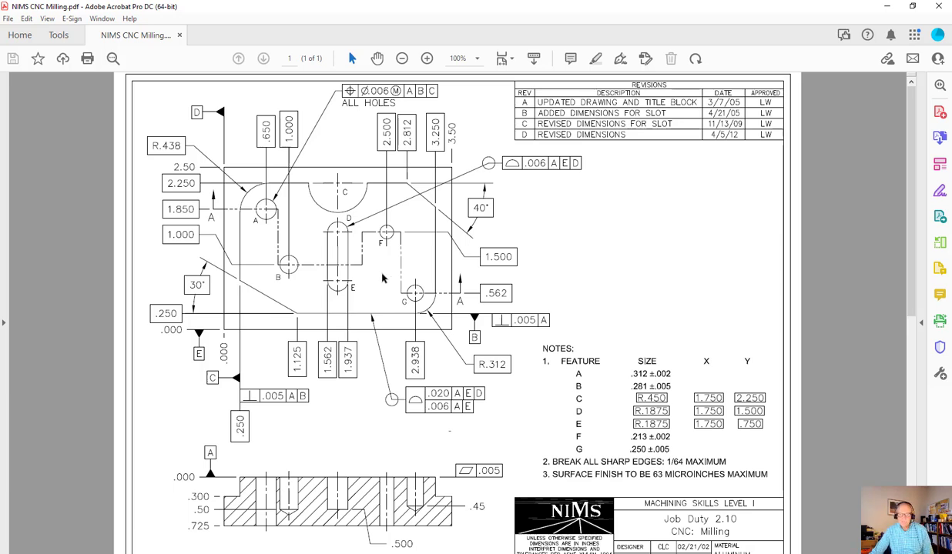
mouse_move(416, 345)
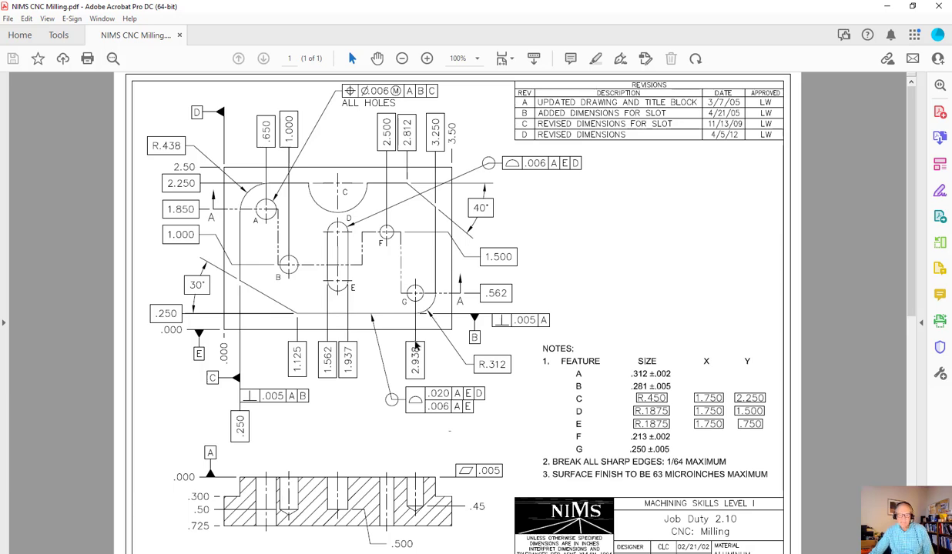
mouse_move(398, 329)
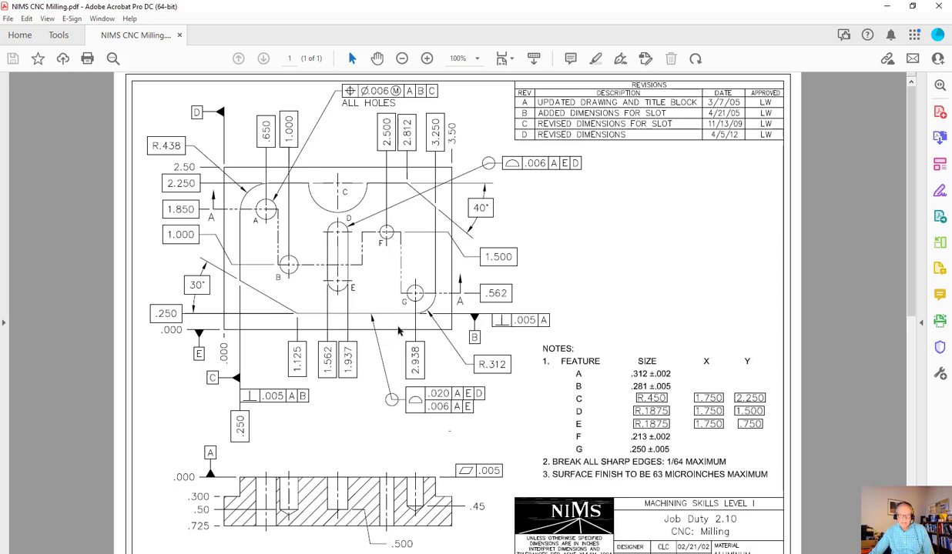
mouse_move(303, 332)
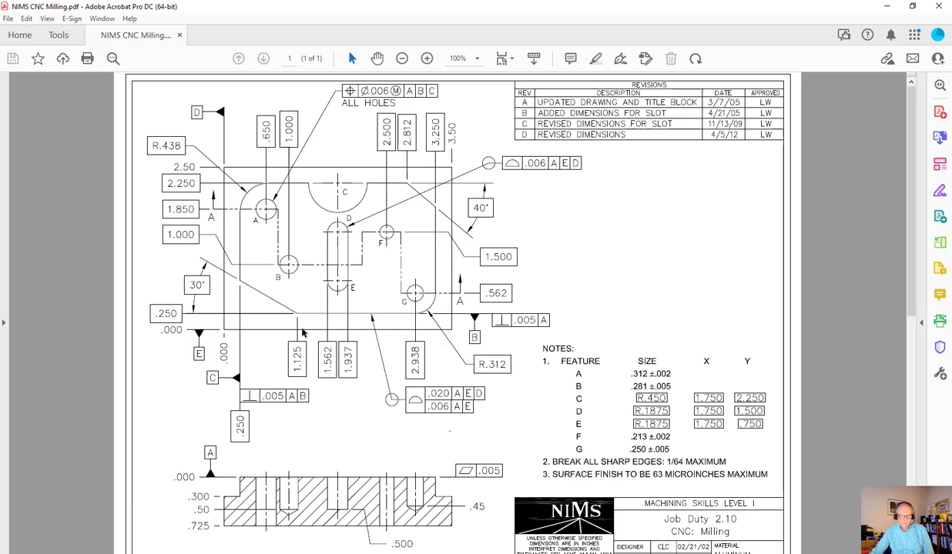
mouse_move(231, 231)
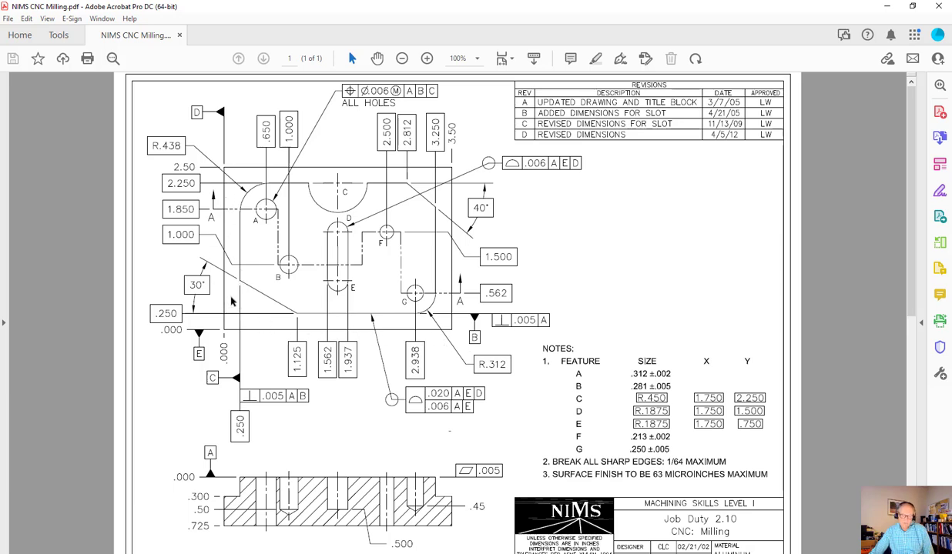
mouse_move(237, 306)
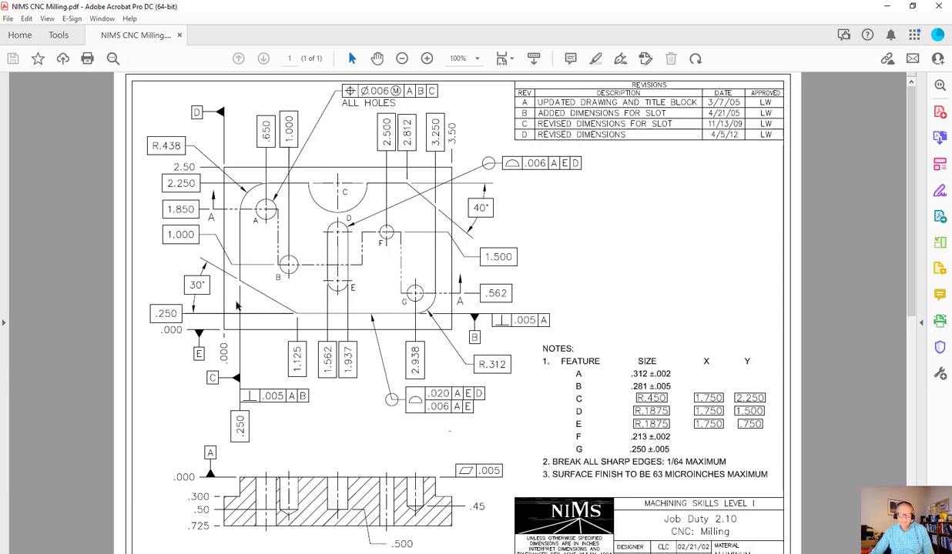
mouse_move(243, 316)
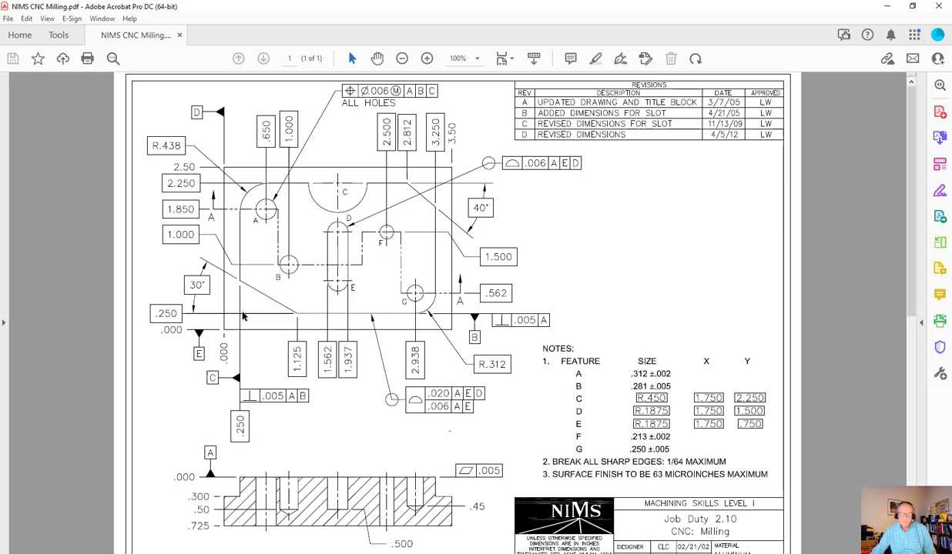
mouse_move(291, 284)
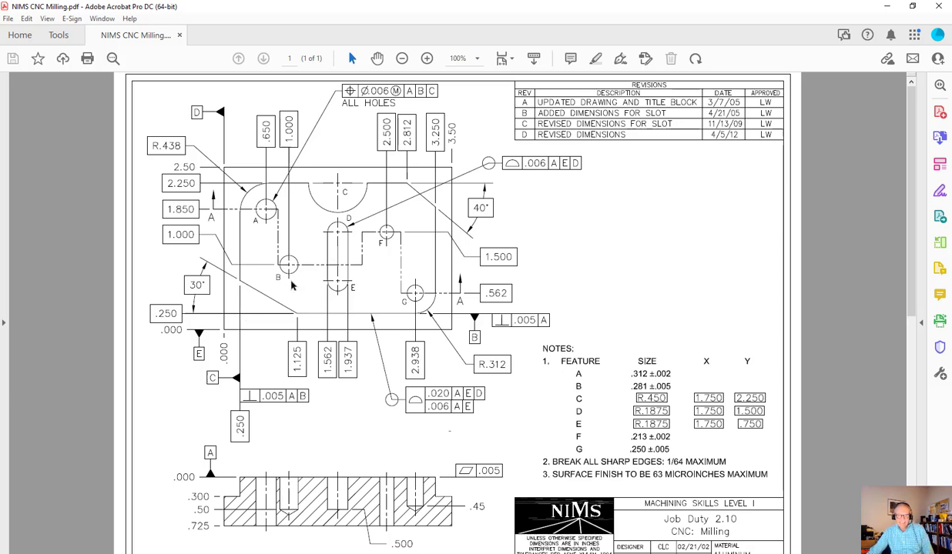
mouse_move(277, 321)
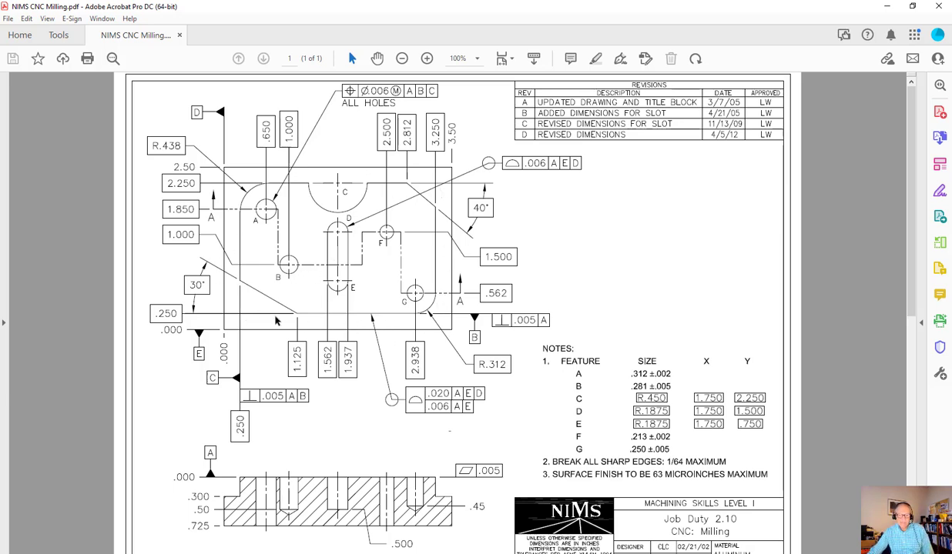
mouse_move(465, 210)
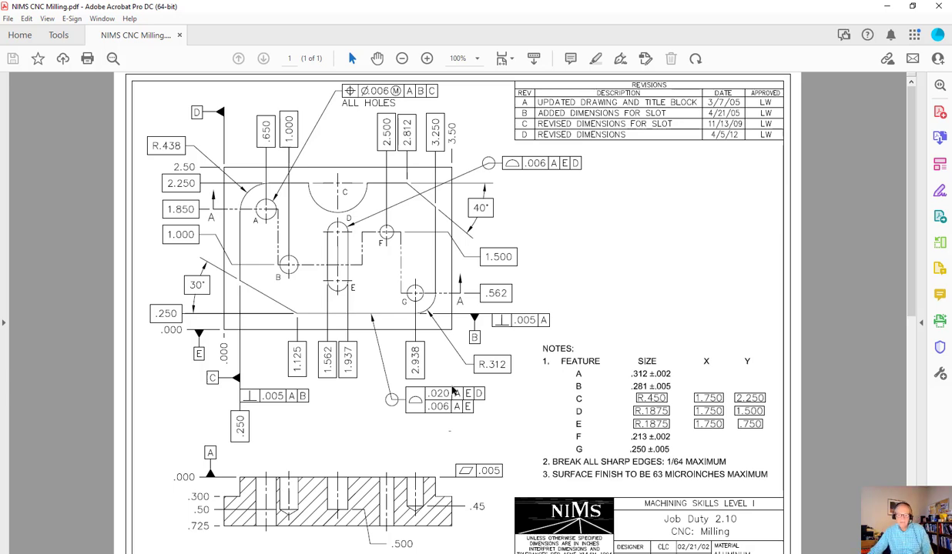
mouse_move(398, 322)
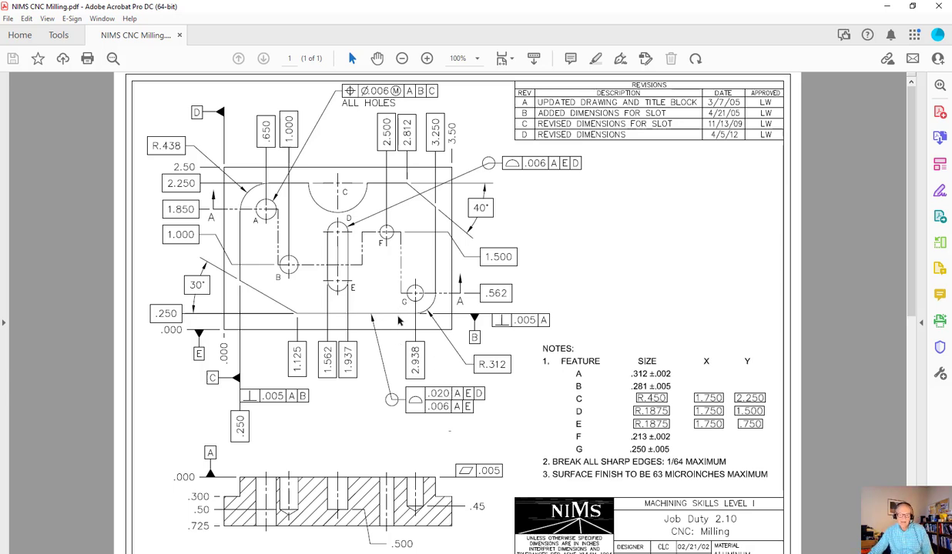
mouse_move(401, 188)
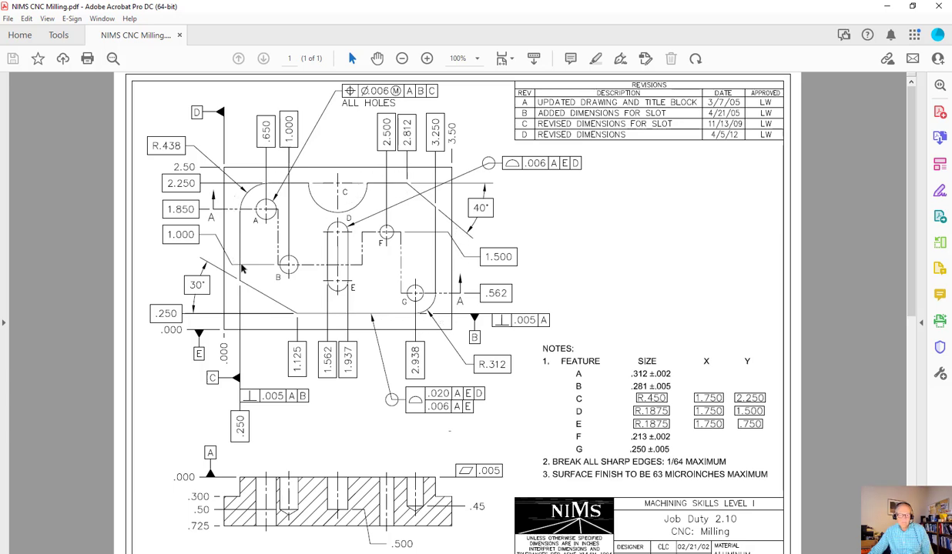
mouse_move(194, 194)
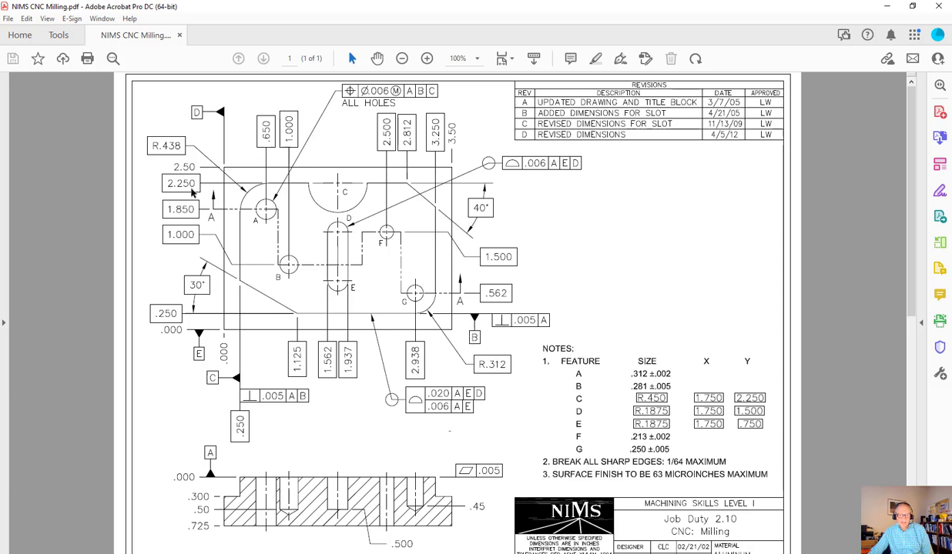
mouse_move(351, 223)
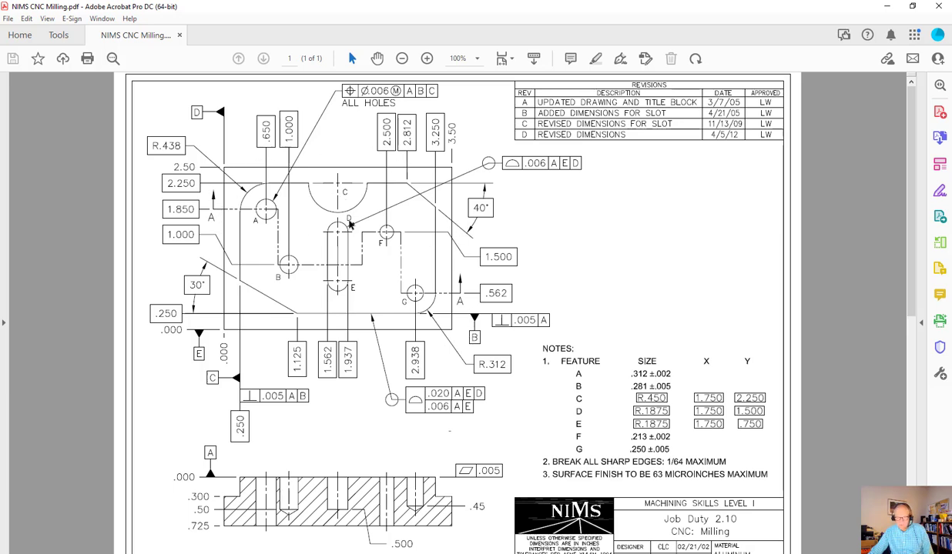
mouse_move(300, 238)
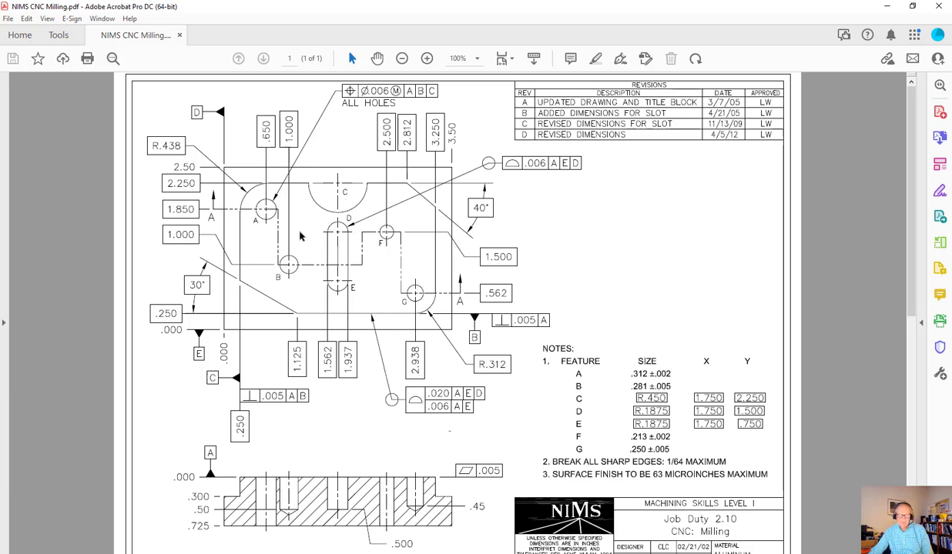
mouse_move(430, 283)
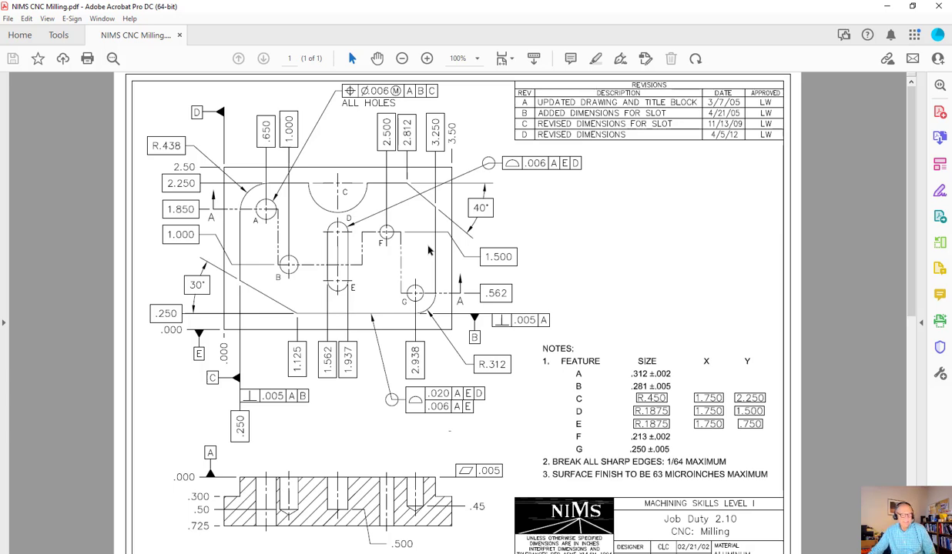
mouse_move(456, 409)
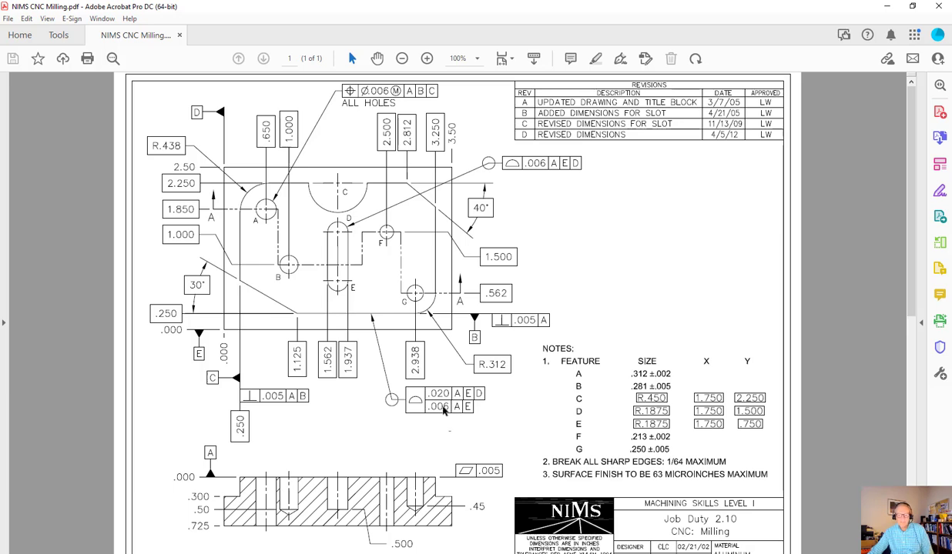
mouse_move(445, 416)
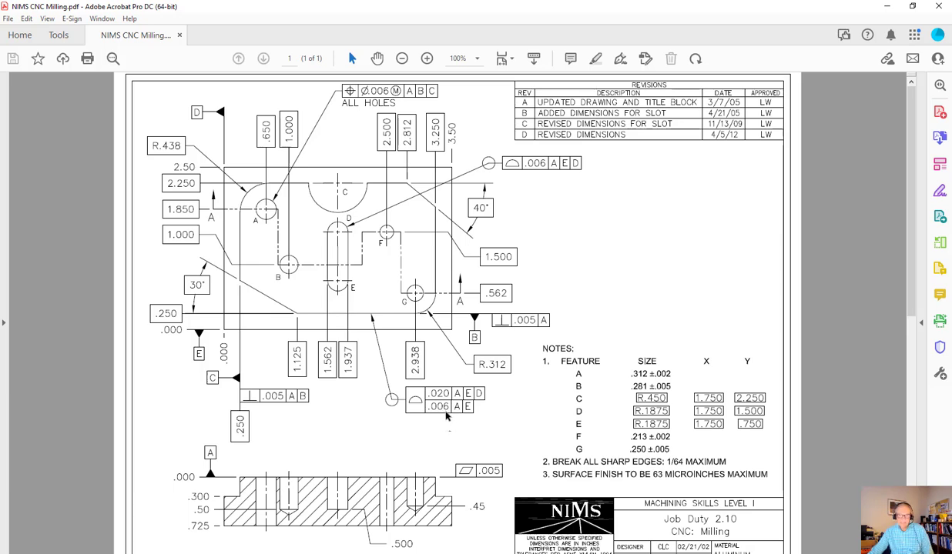
mouse_move(366, 318)
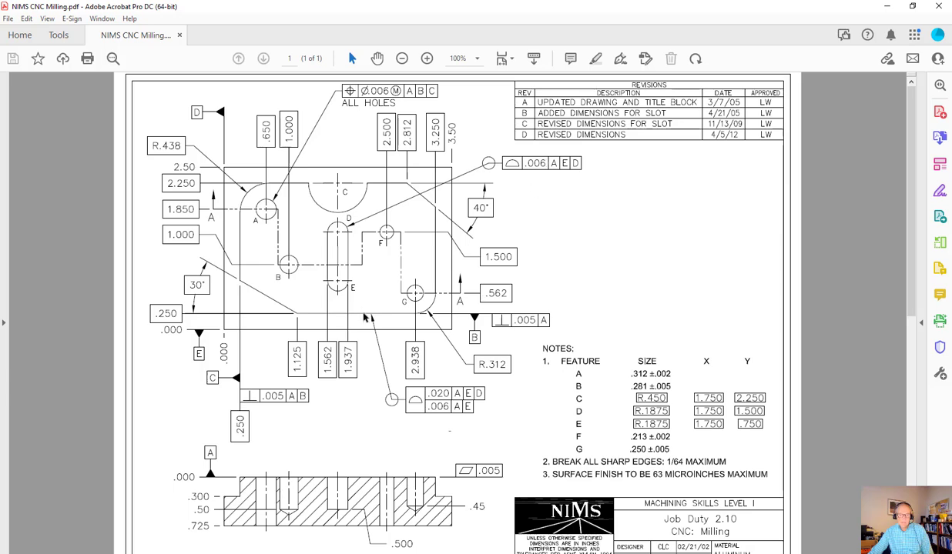
mouse_move(371, 318)
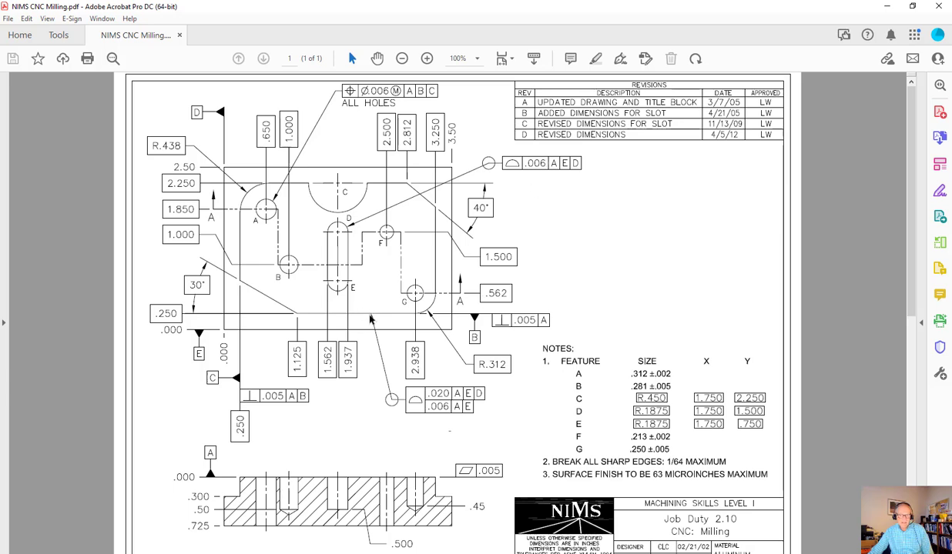
mouse_move(351, 199)
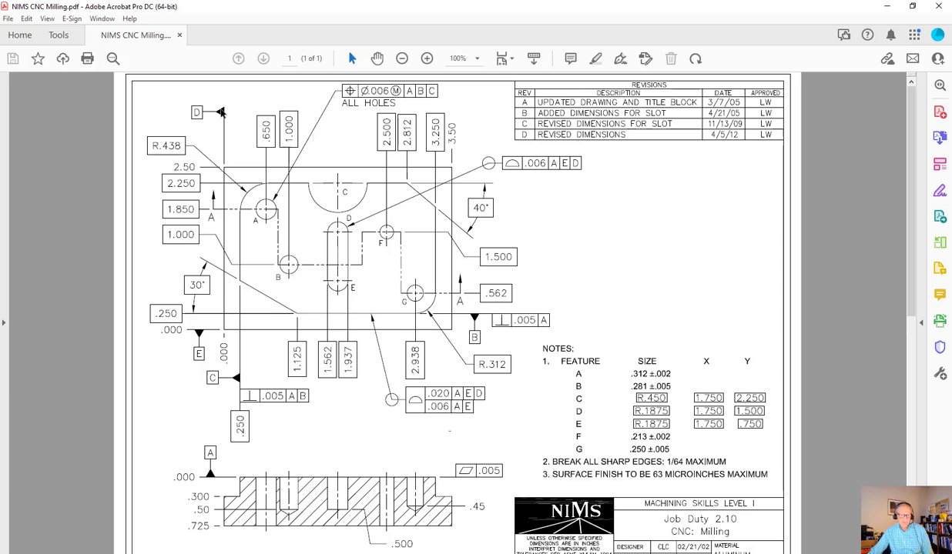
mouse_move(487, 419)
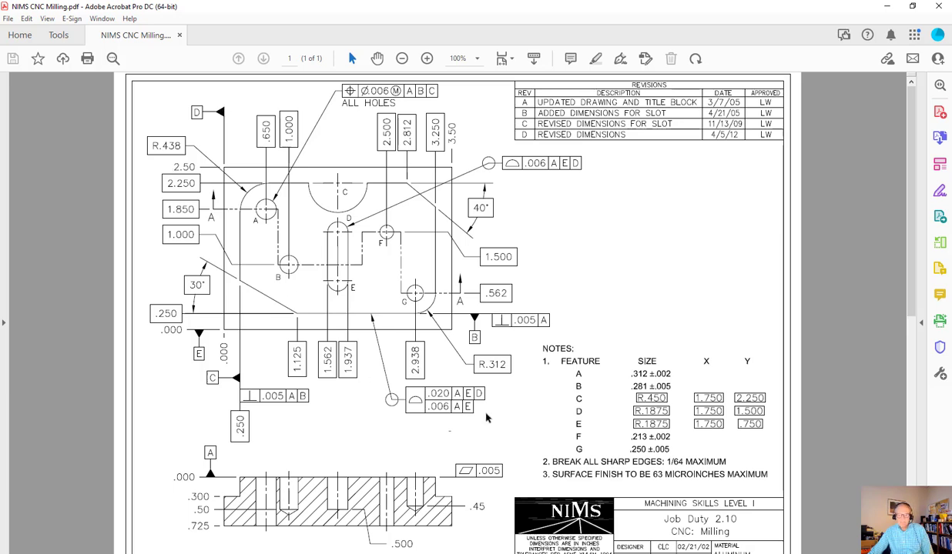
key("alt+tab")
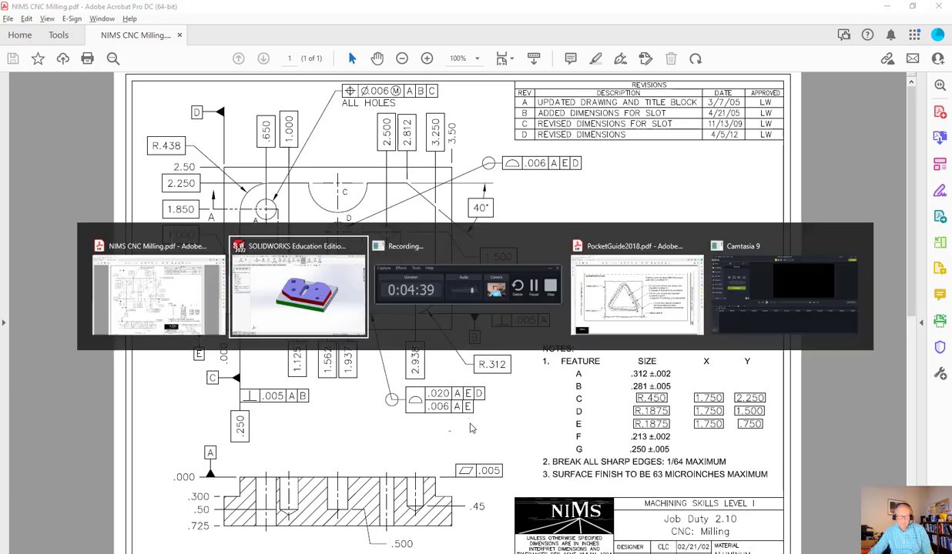
left_click(299, 293)
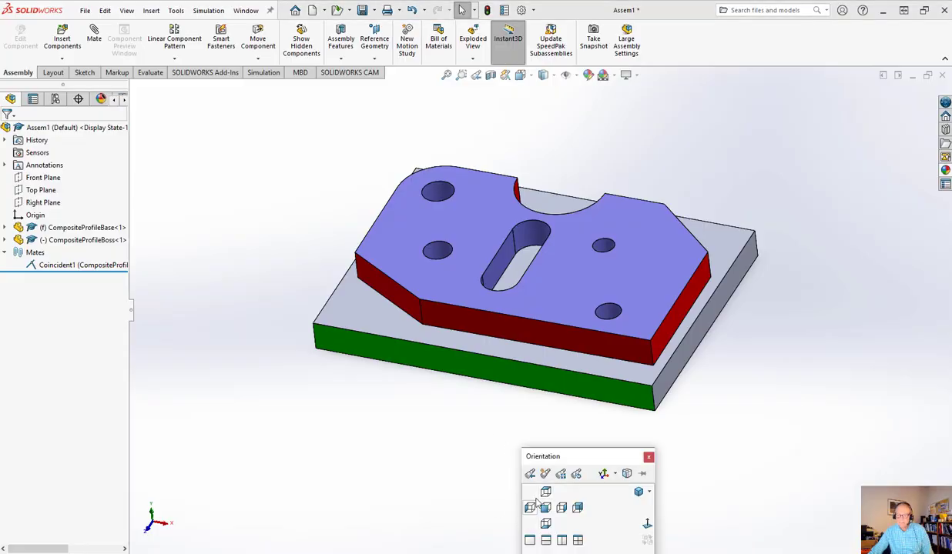
View the stacked plates straight down from the top, then orbit back to an angled 3D view.
left_click(530, 508)
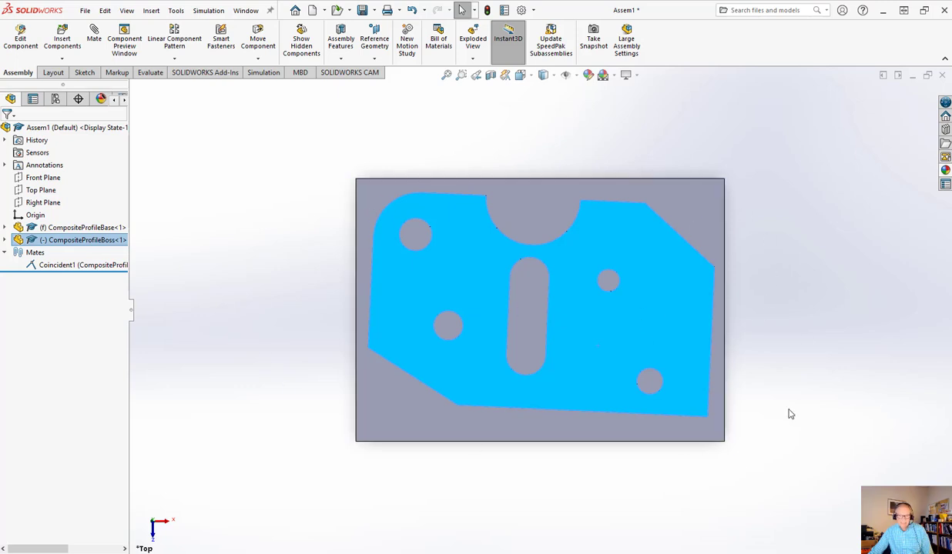
mouse_move(793, 511)
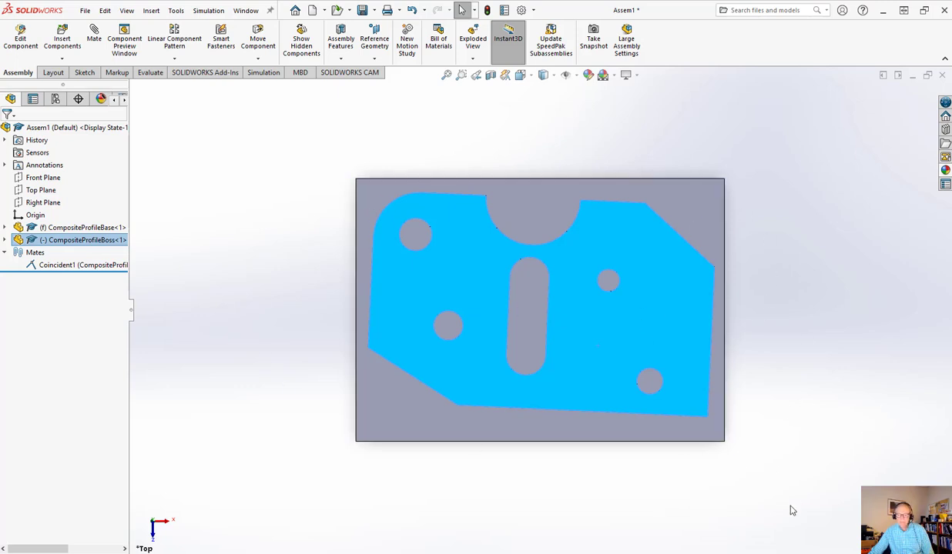
mouse_move(645, 536)
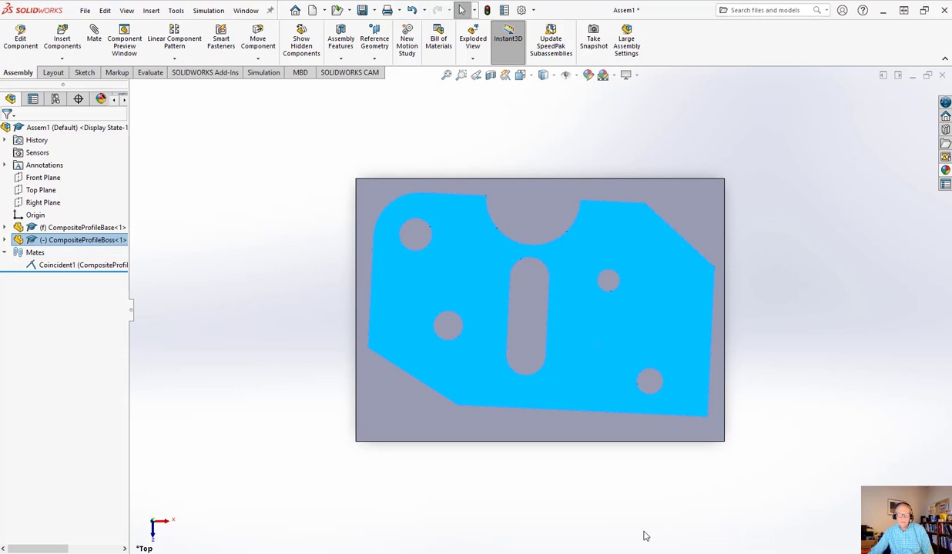
left_click_drag(538, 308, 685, 445)
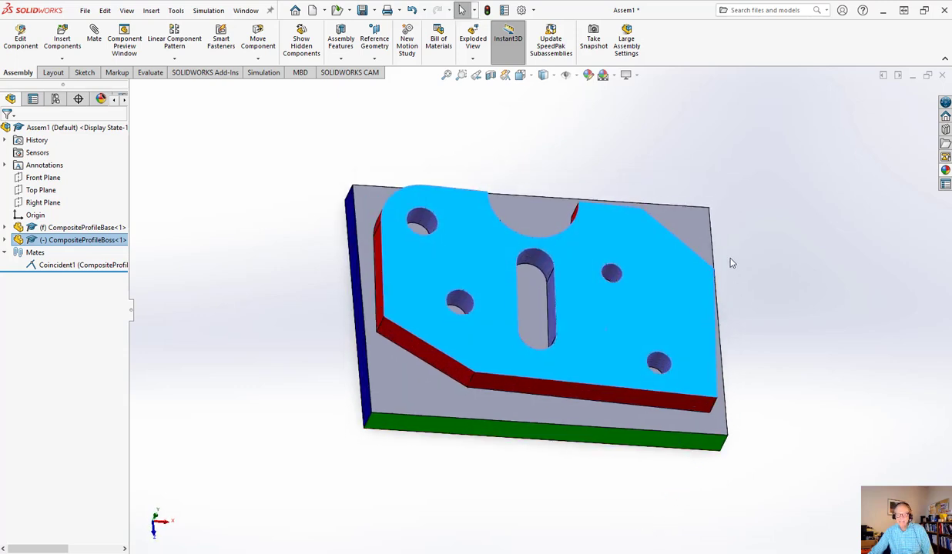
mouse_move(665, 327)
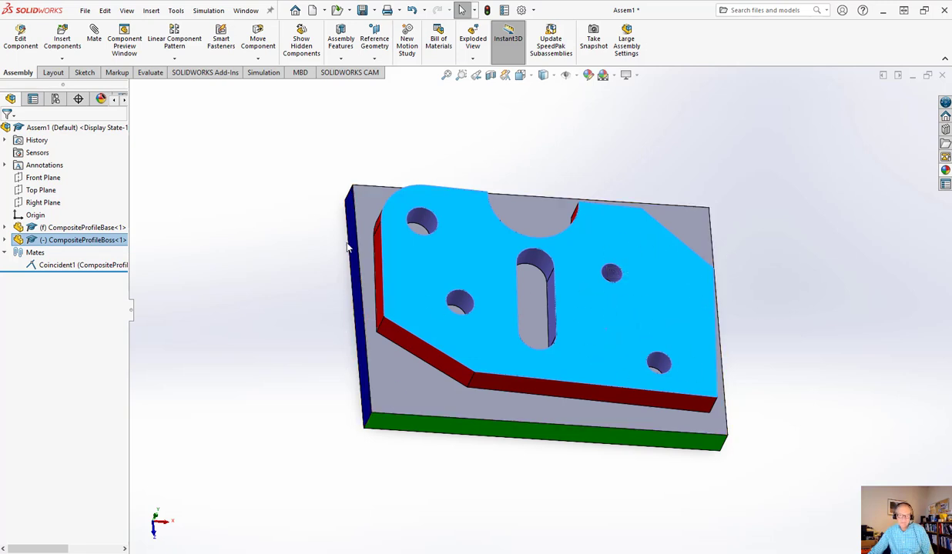
mouse_move(416, 439)
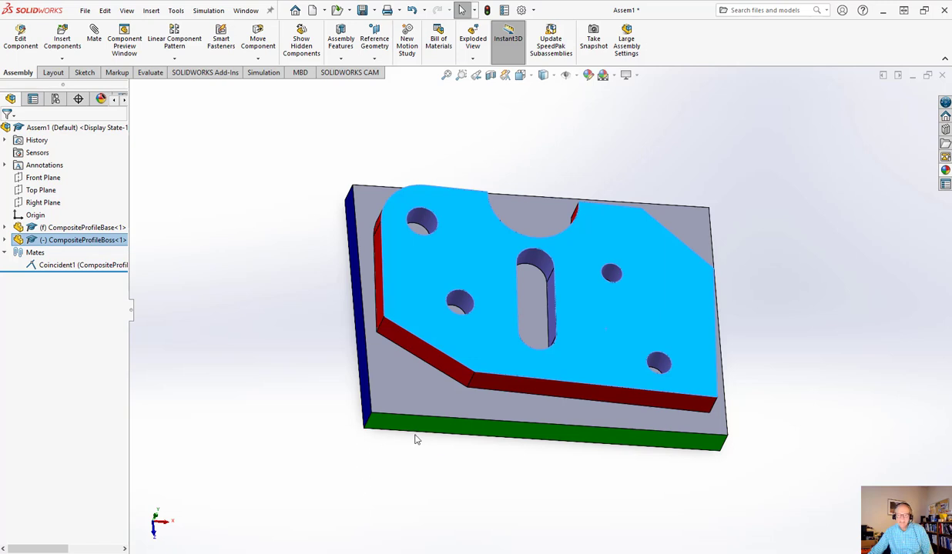
mouse_move(634, 443)
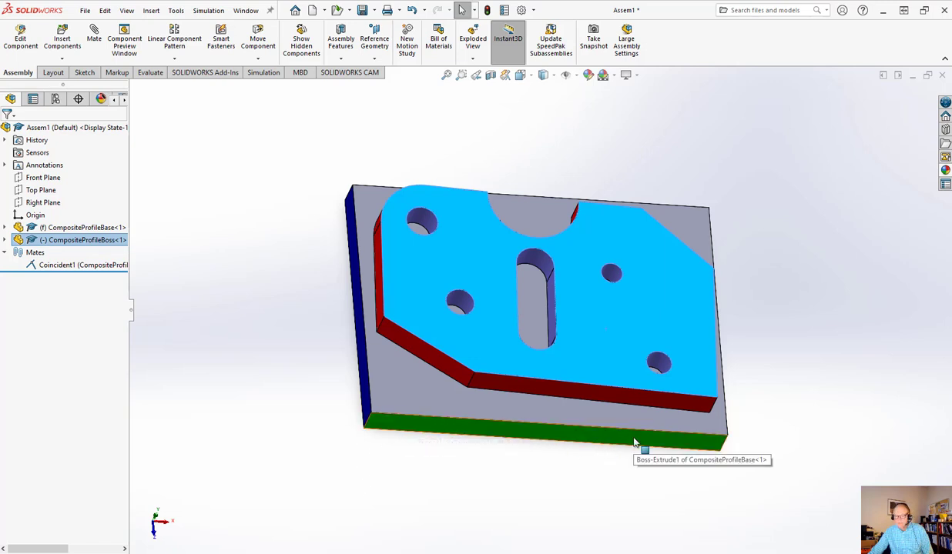
mouse_move(649, 324)
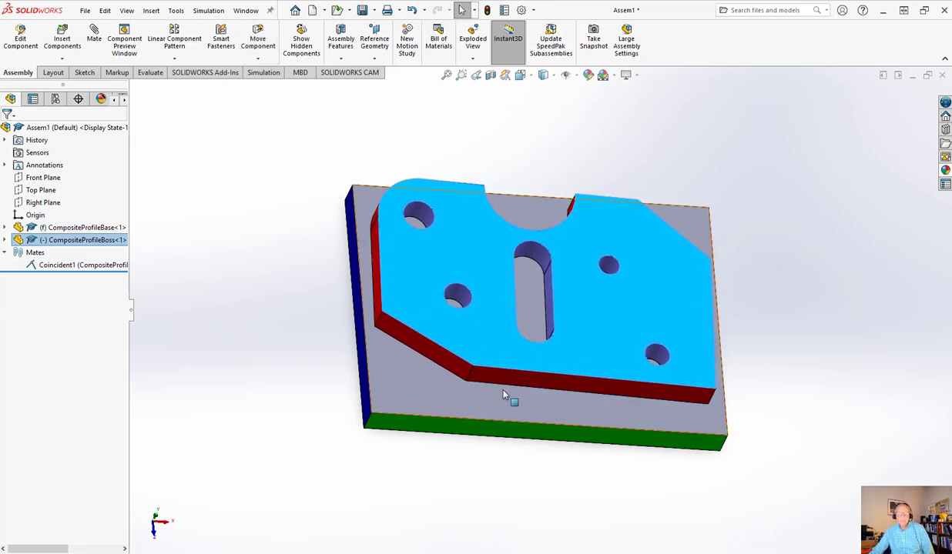
mouse_move(429, 428)
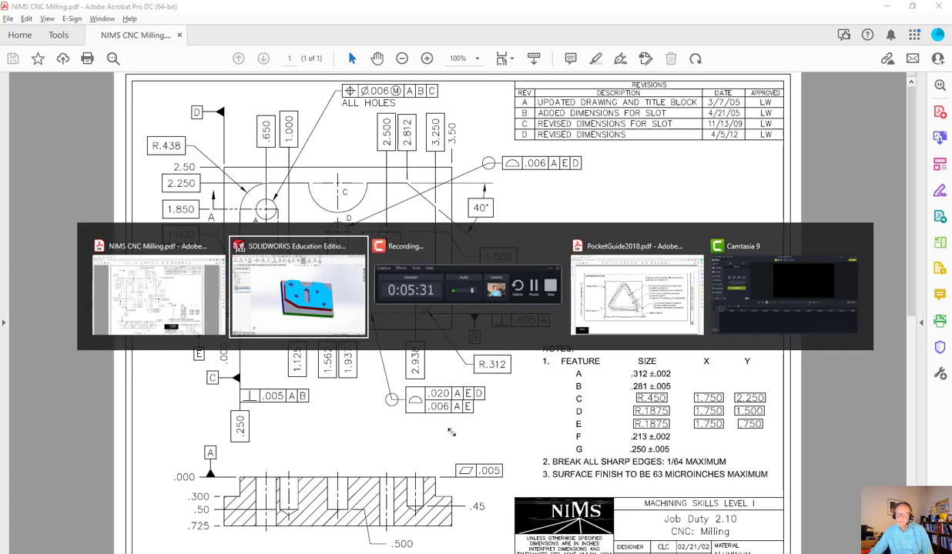
Bring up PocketGuide2018.pdf page 106 on composite profile of a surface.
left_click(635, 296)
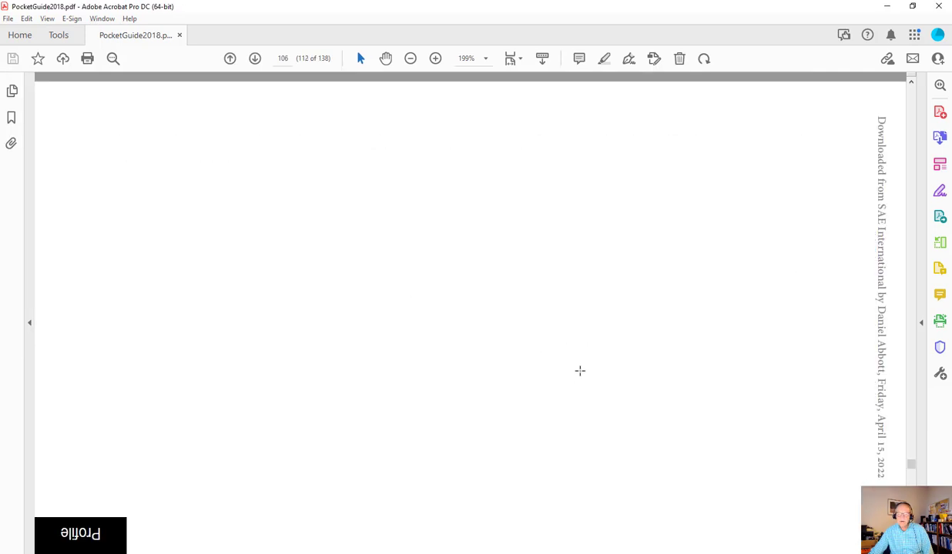
left_click(230, 58)
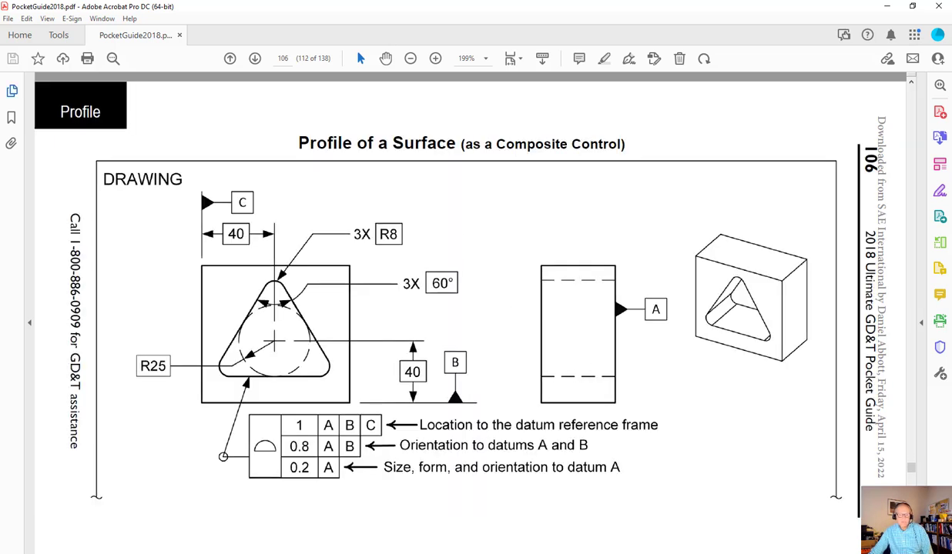
mouse_move(431, 141)
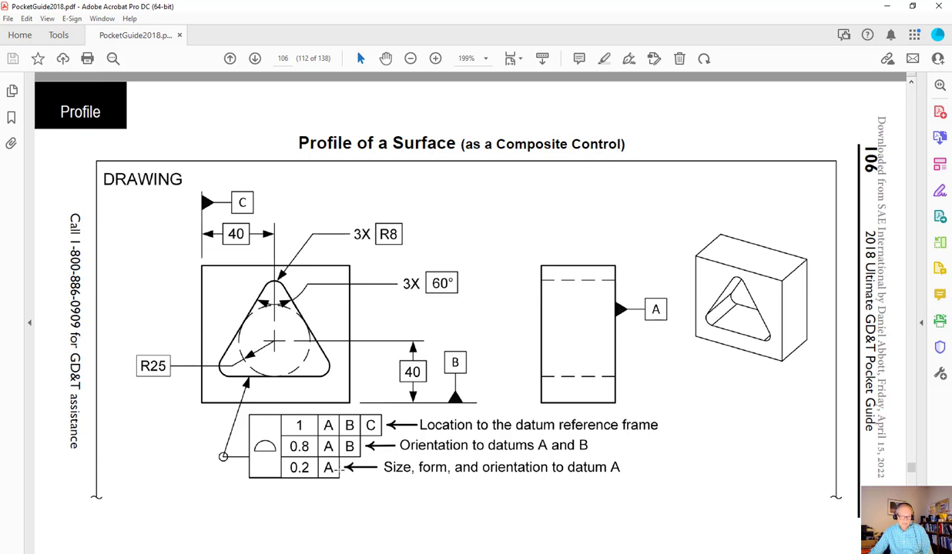
mouse_move(393, 450)
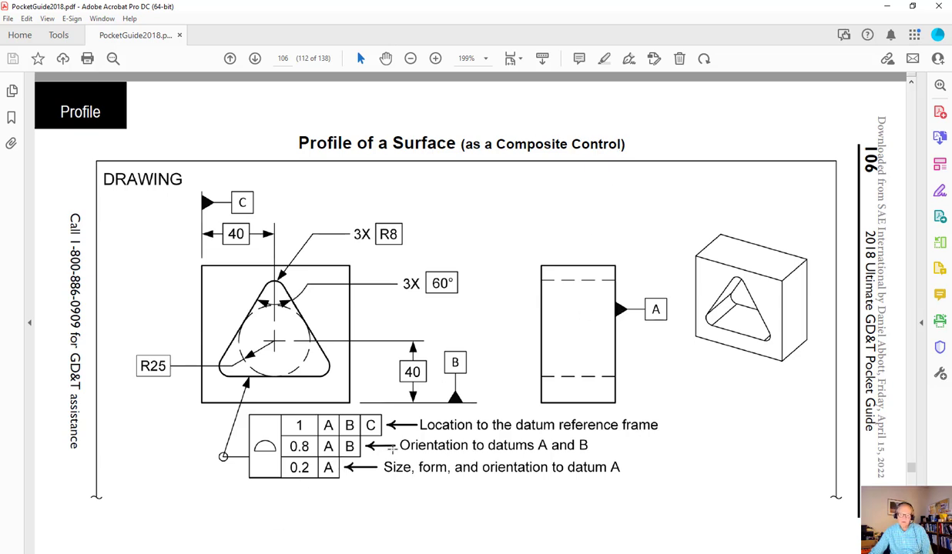
mouse_move(237, 299)
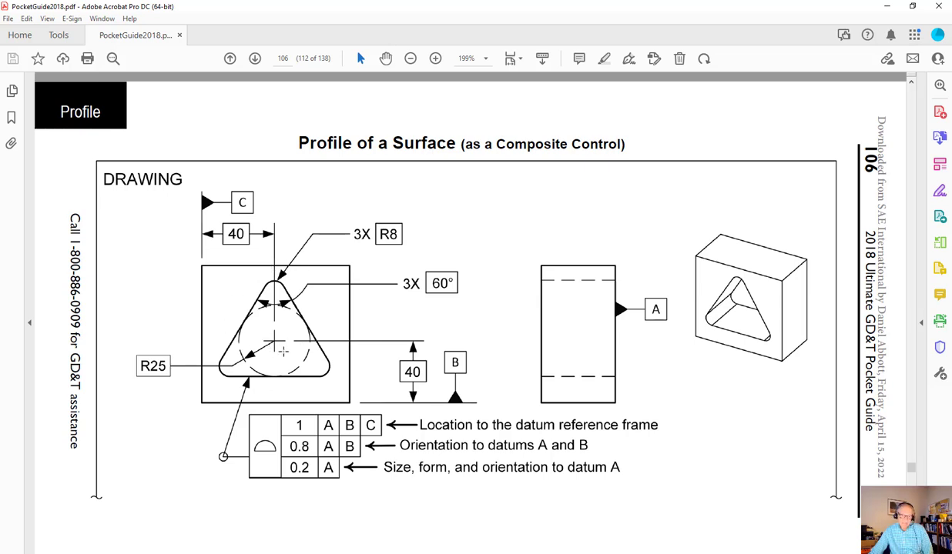
mouse_move(299, 374)
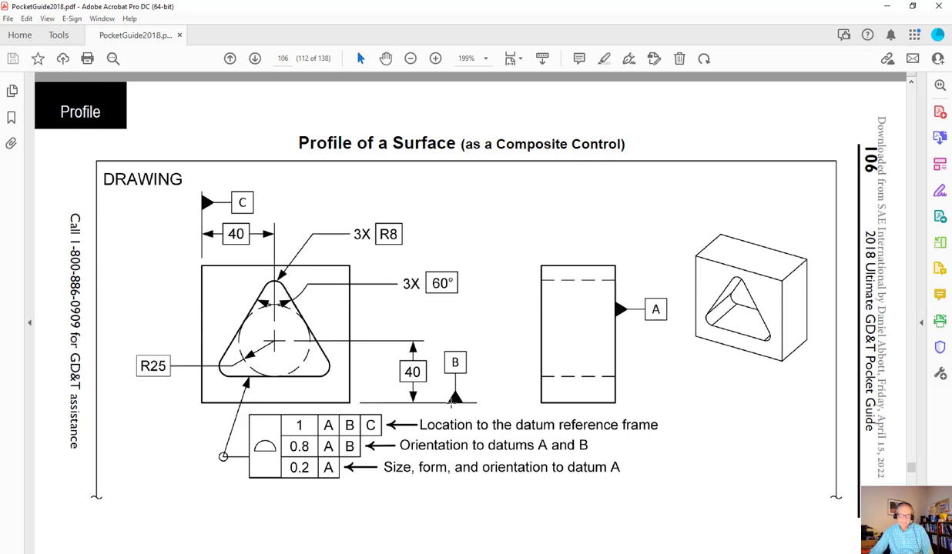
mouse_move(428, 333)
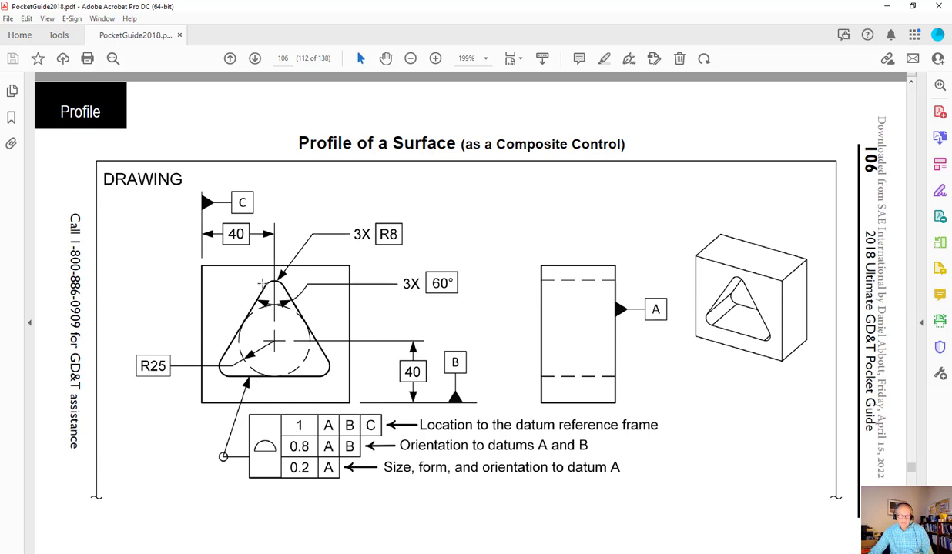
mouse_move(319, 308)
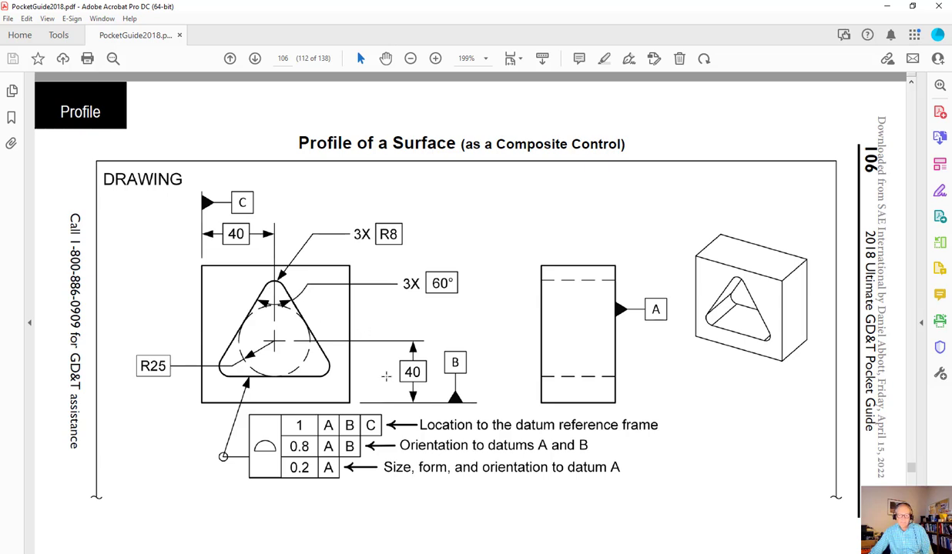
mouse_move(331, 317)
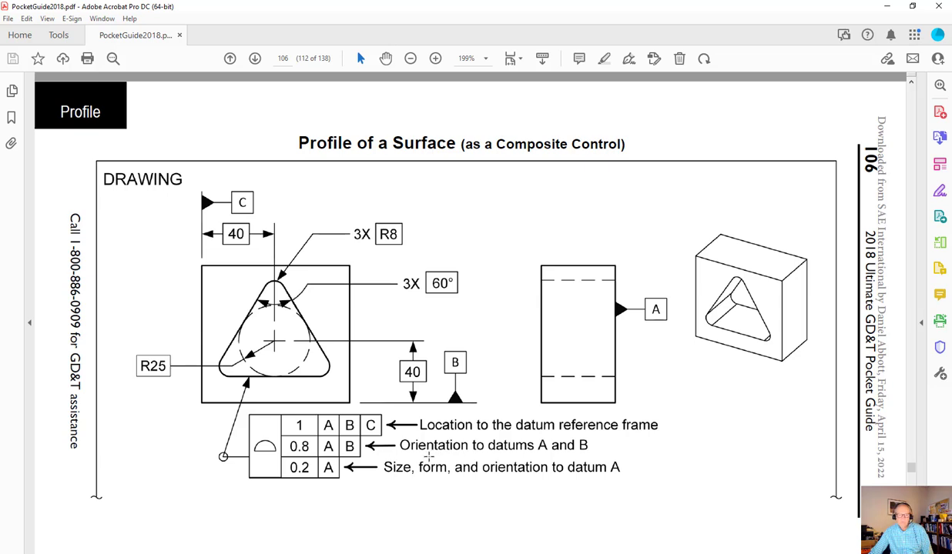
mouse_move(428, 460)
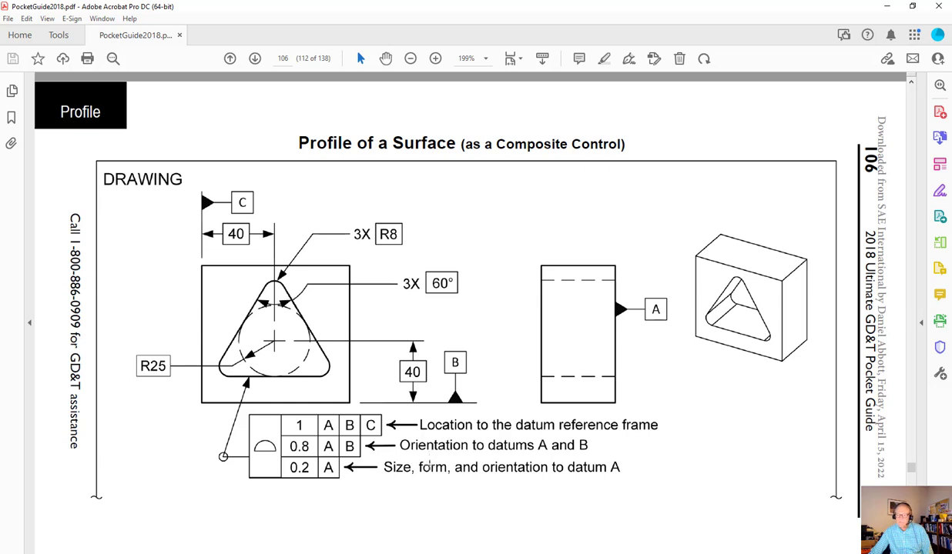
mouse_move(474, 409)
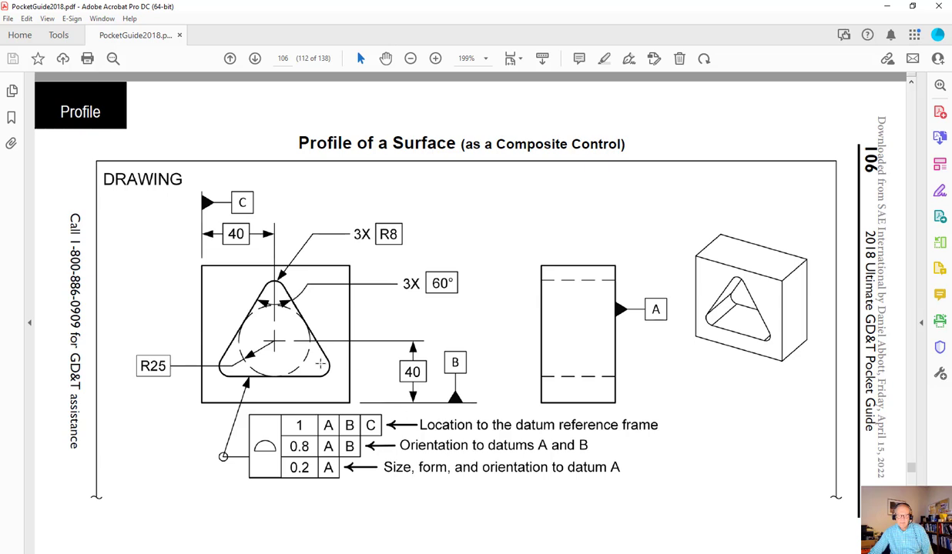
mouse_move(308, 314)
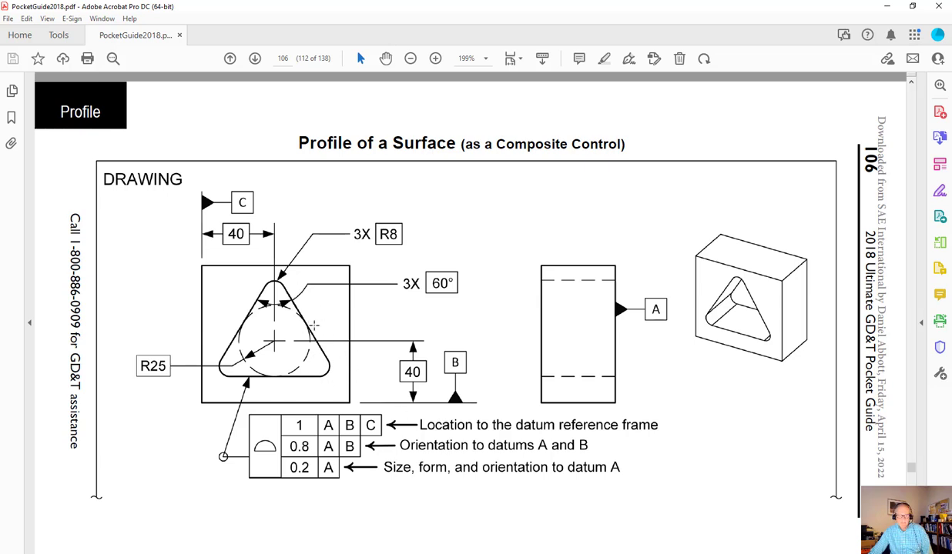
mouse_move(326, 348)
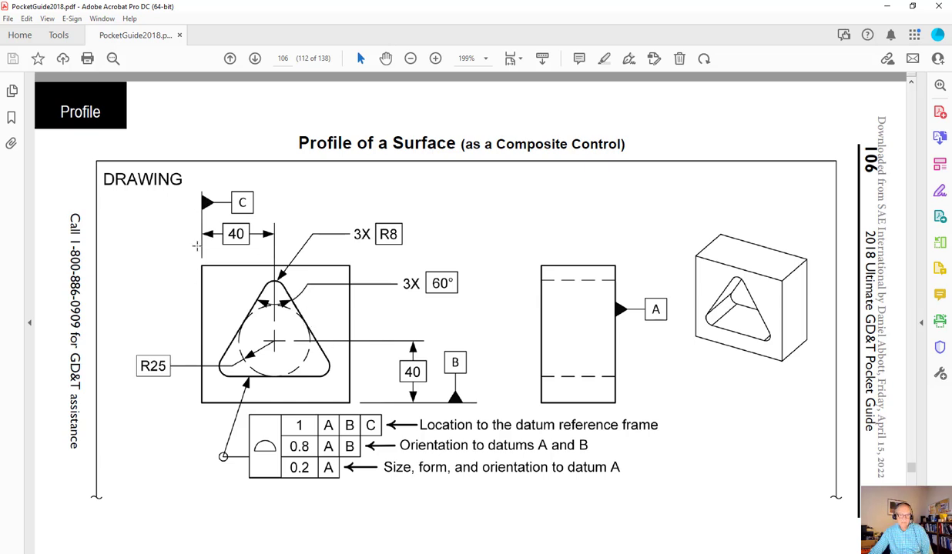
mouse_move(203, 278)
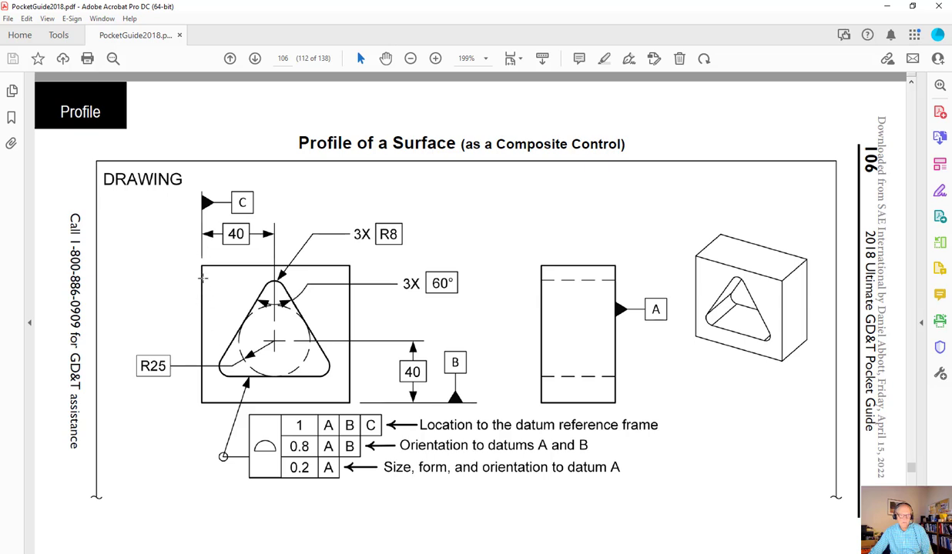
mouse_move(188, 289)
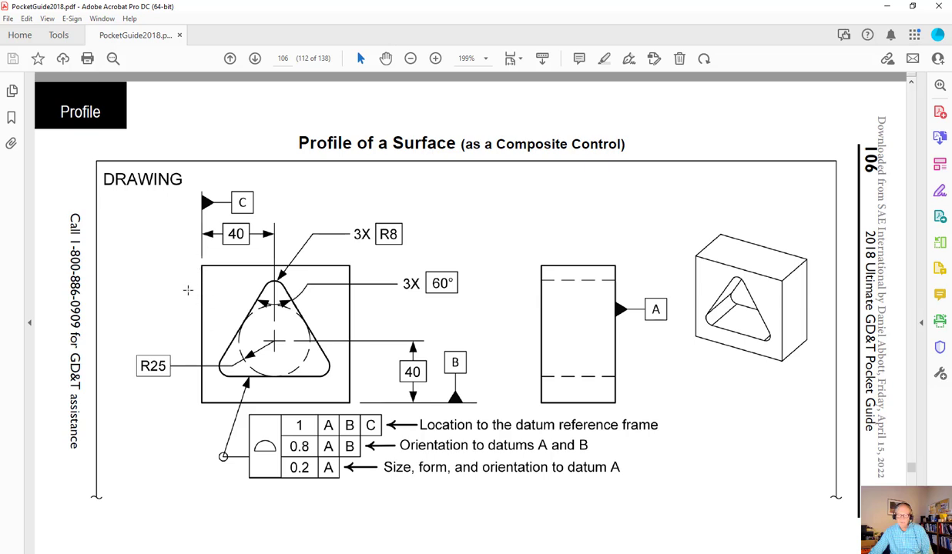
mouse_move(191, 299)
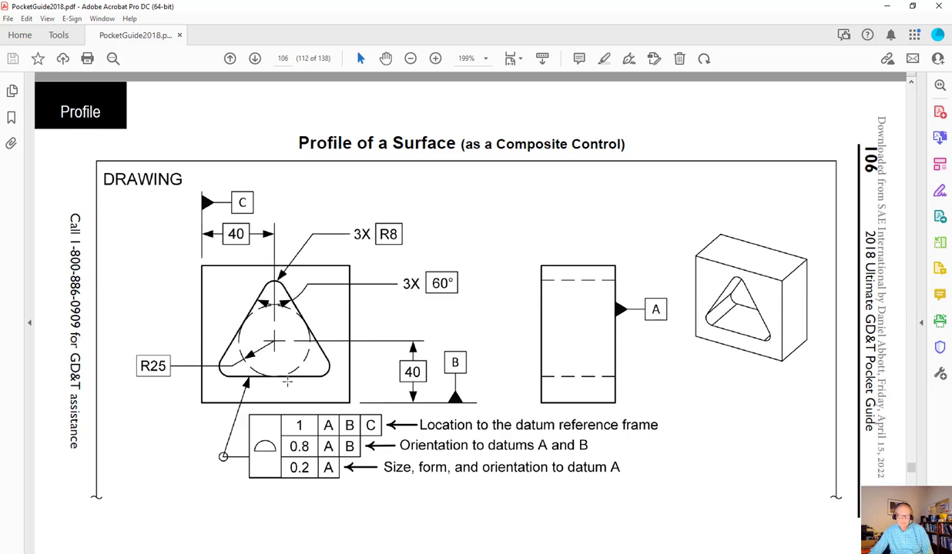
mouse_move(302, 411)
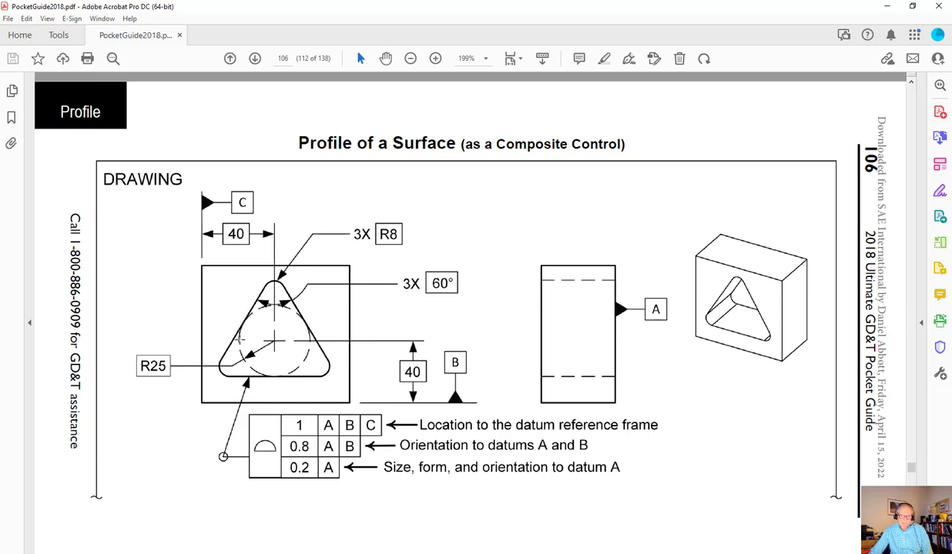
mouse_move(323, 382)
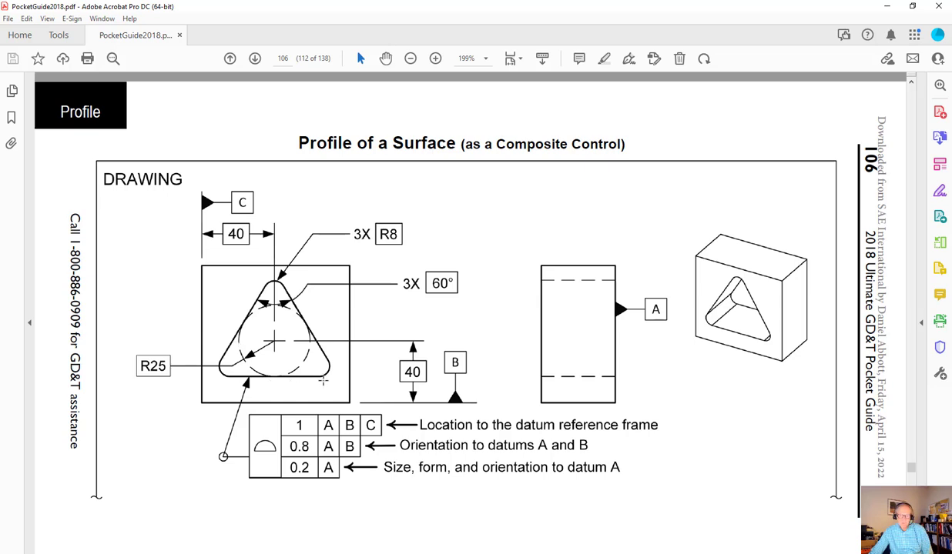
mouse_move(219, 353)
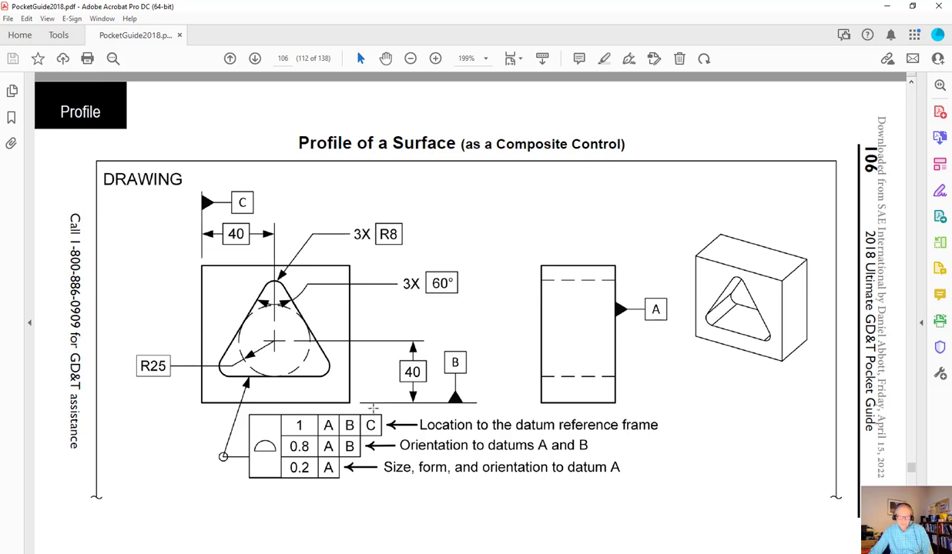
mouse_move(305, 474)
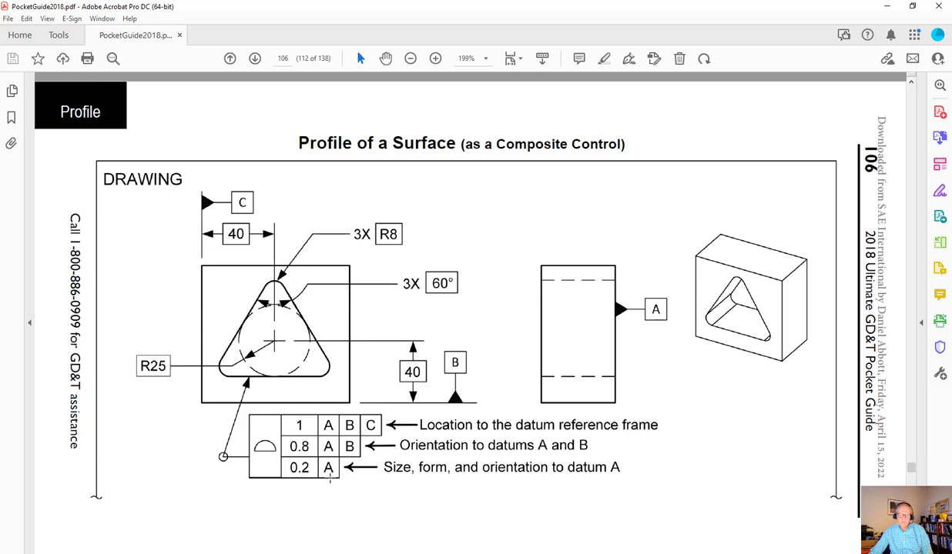
mouse_move(339, 471)
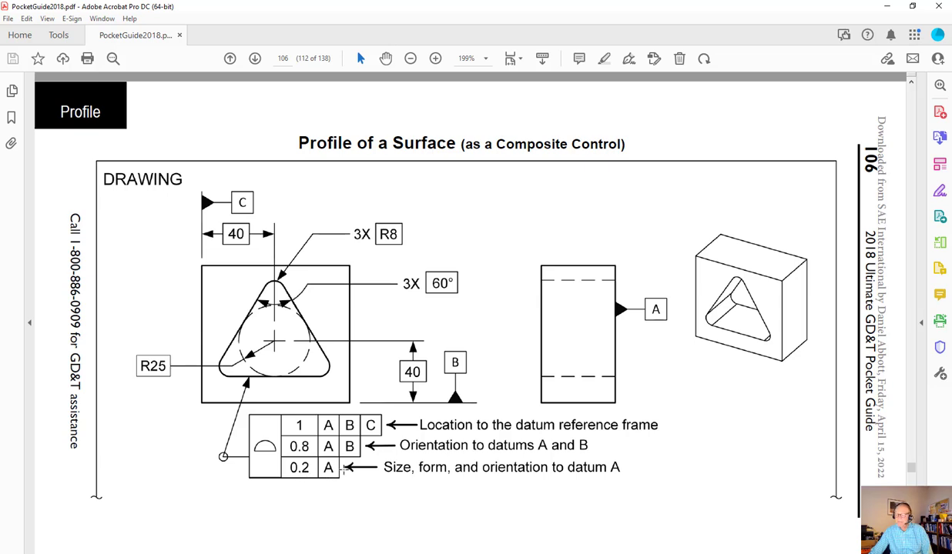
mouse_move(696, 314)
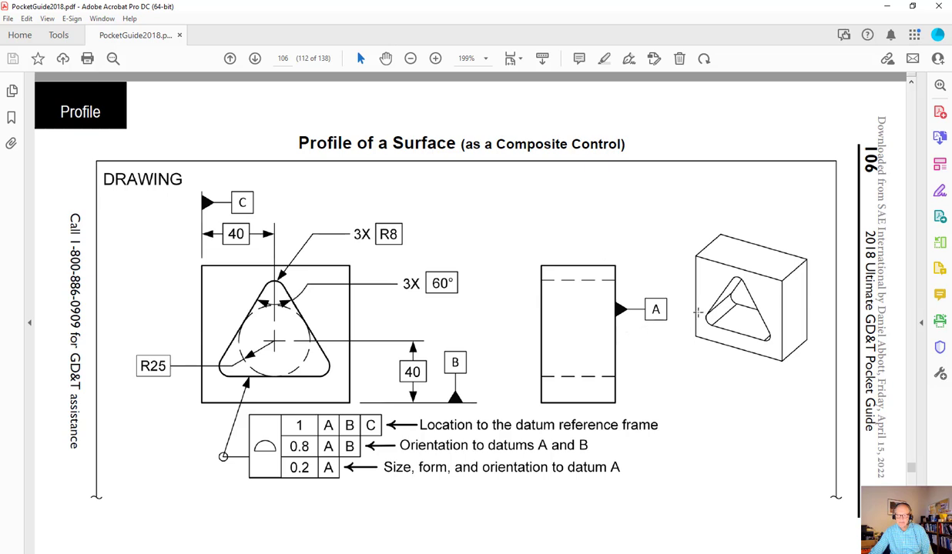
mouse_move(720, 311)
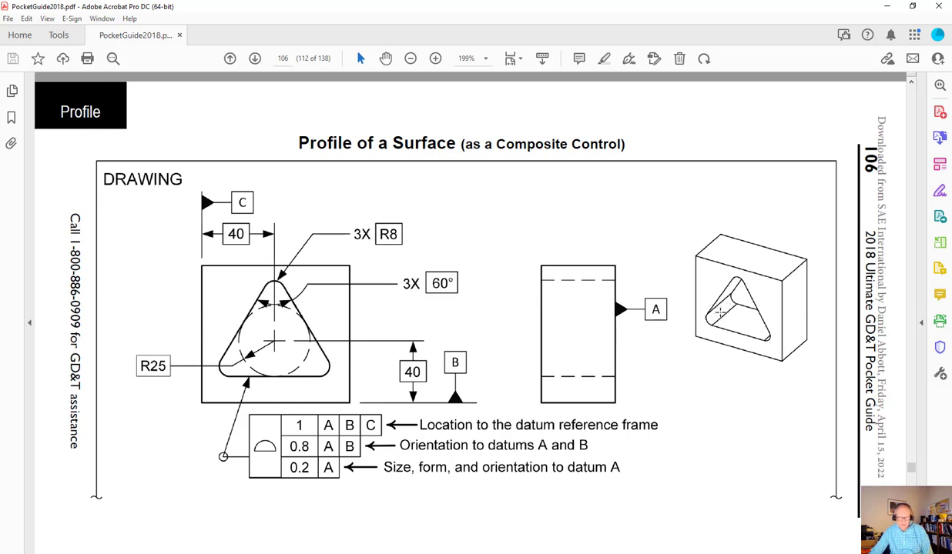
mouse_move(314, 481)
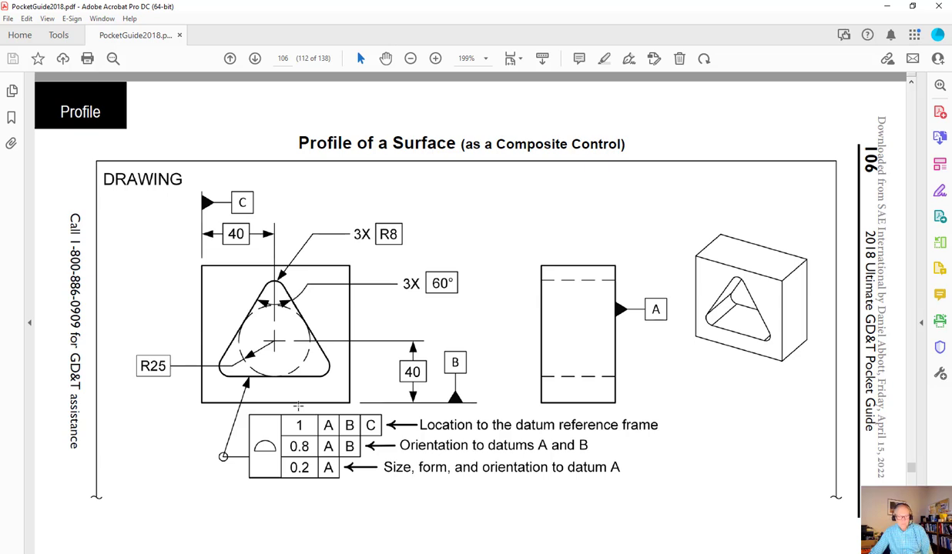
mouse_move(302, 404)
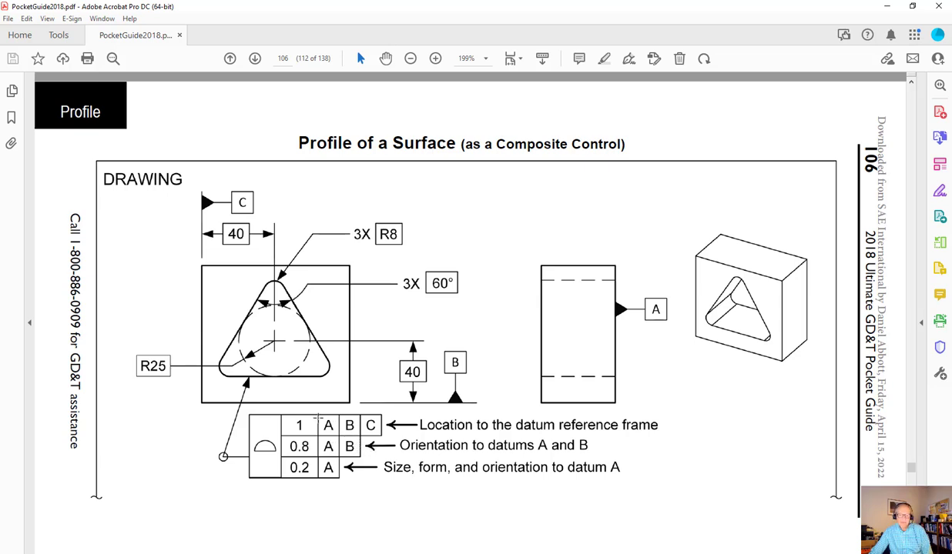
mouse_move(237, 358)
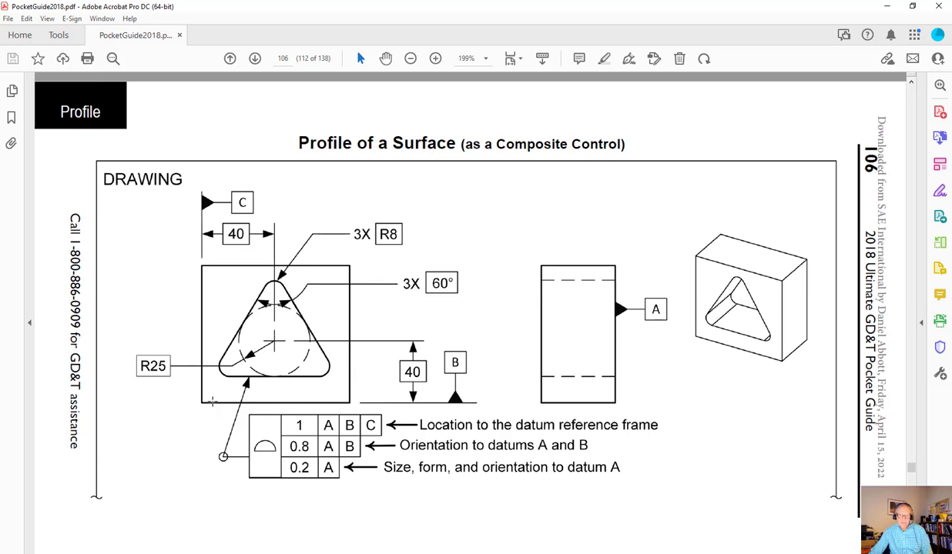
mouse_move(286, 392)
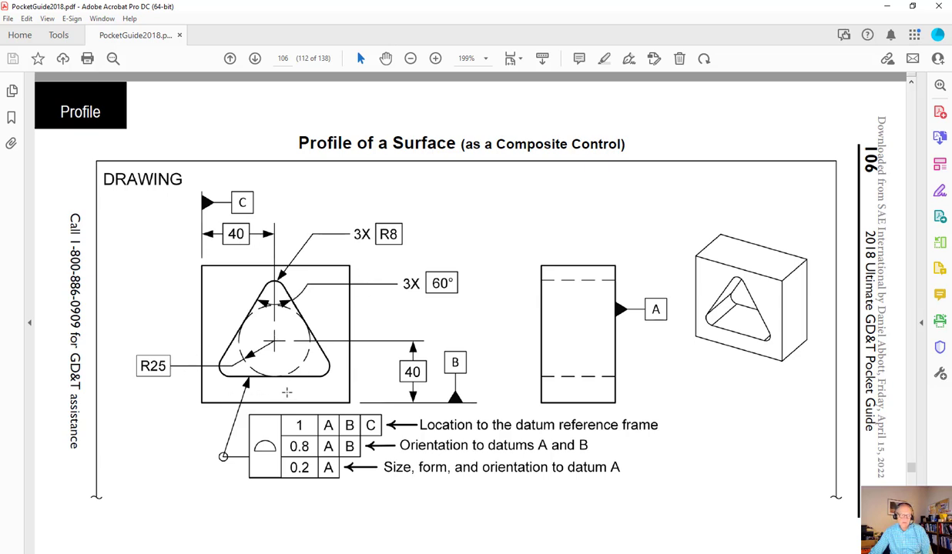
mouse_move(334, 433)
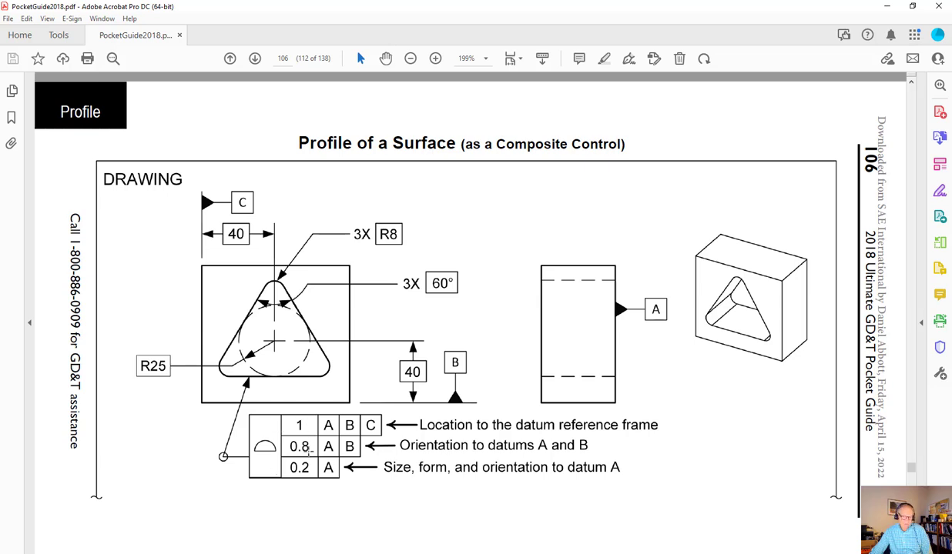
mouse_move(333, 475)
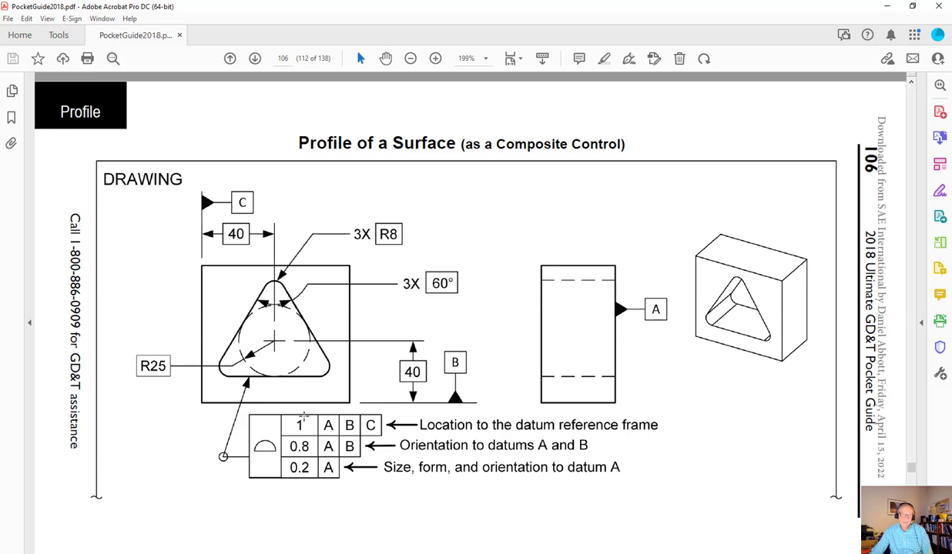
mouse_move(360, 465)
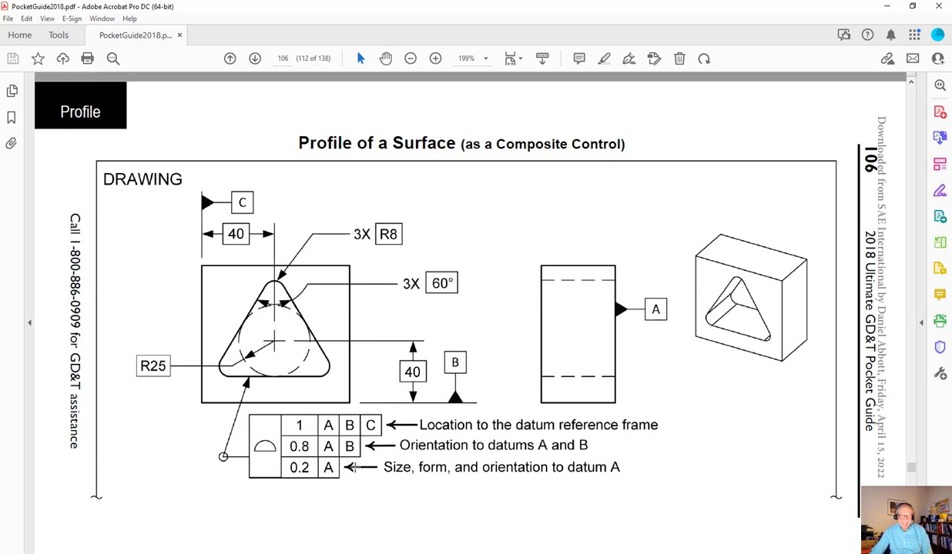
mouse_move(301, 479)
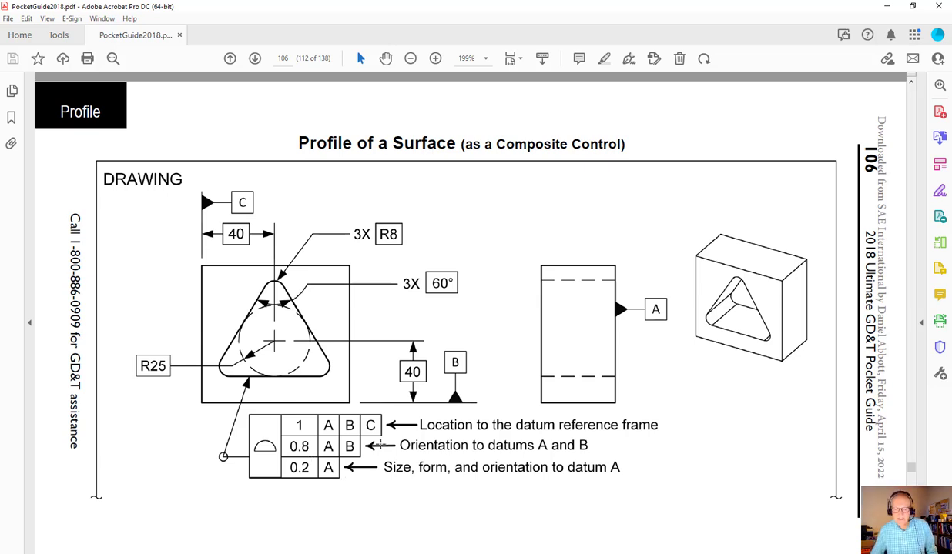
mouse_move(399, 416)
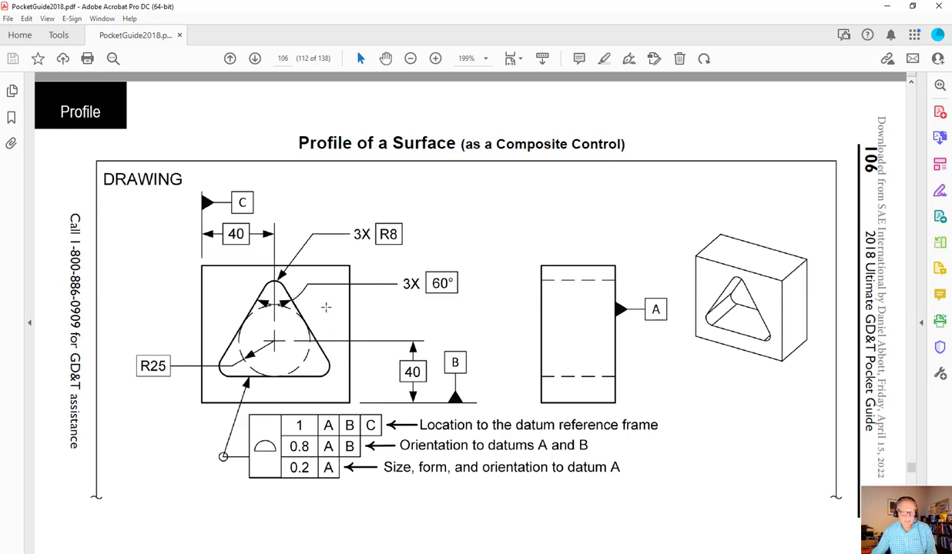
mouse_move(591, 246)
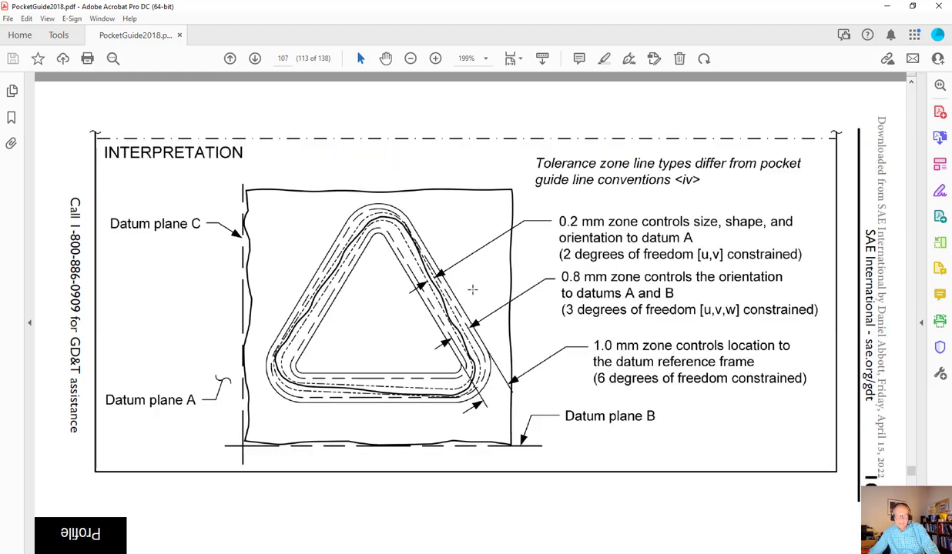
mouse_move(523, 295)
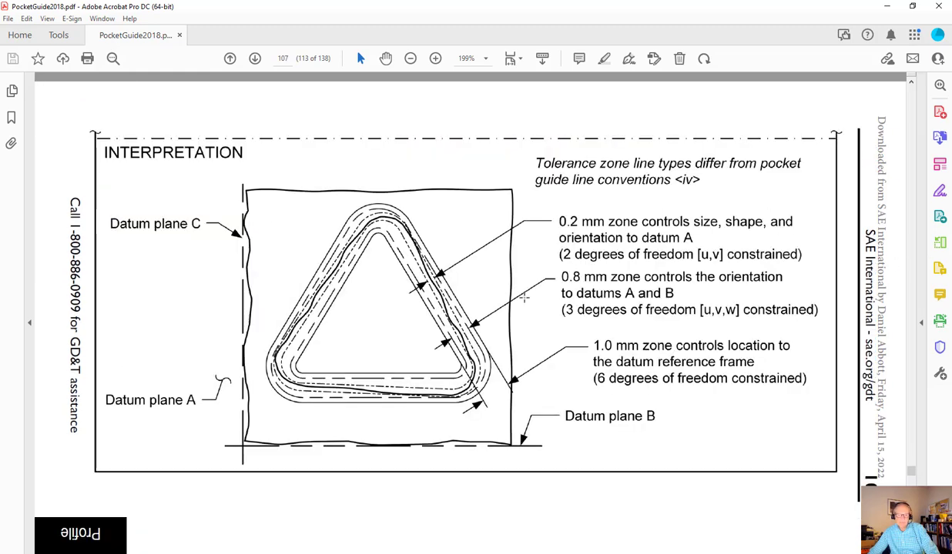
mouse_move(190, 124)
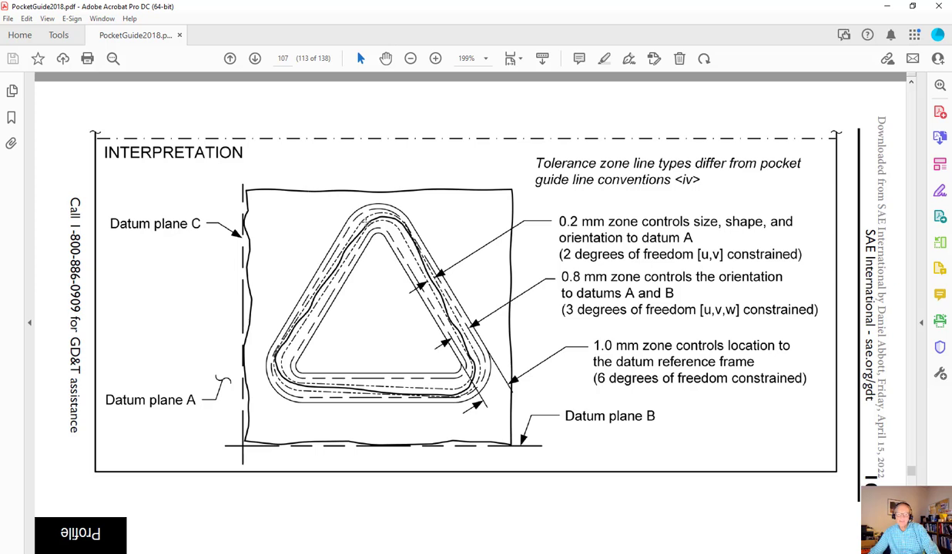
mouse_move(408, 219)
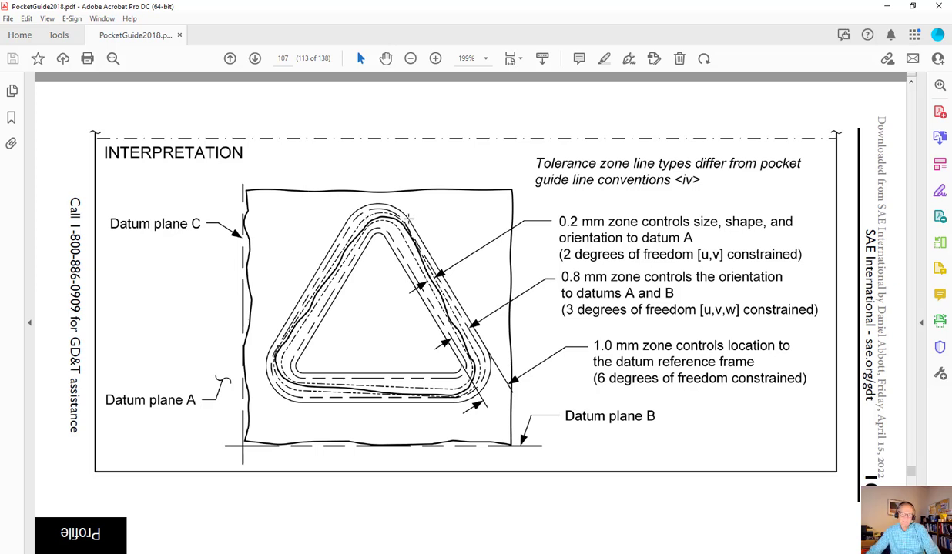
mouse_move(467, 224)
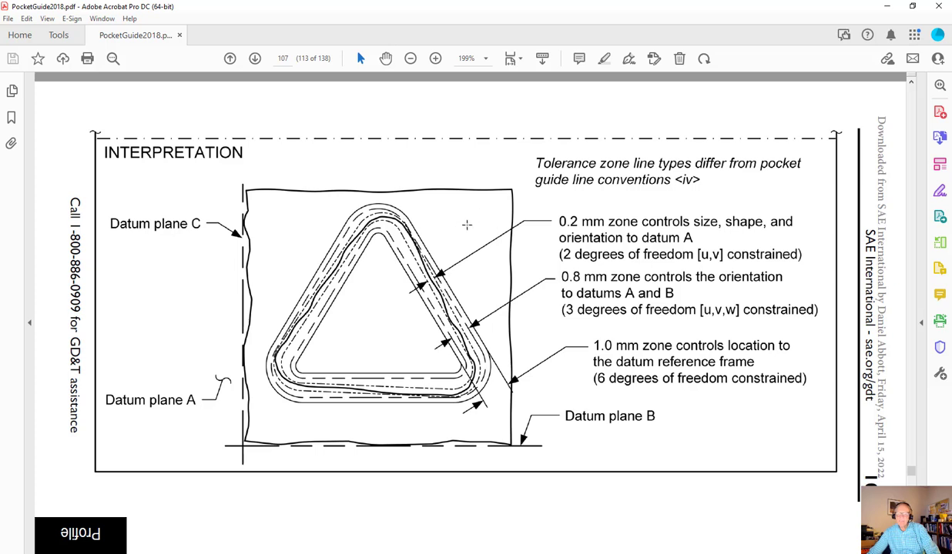